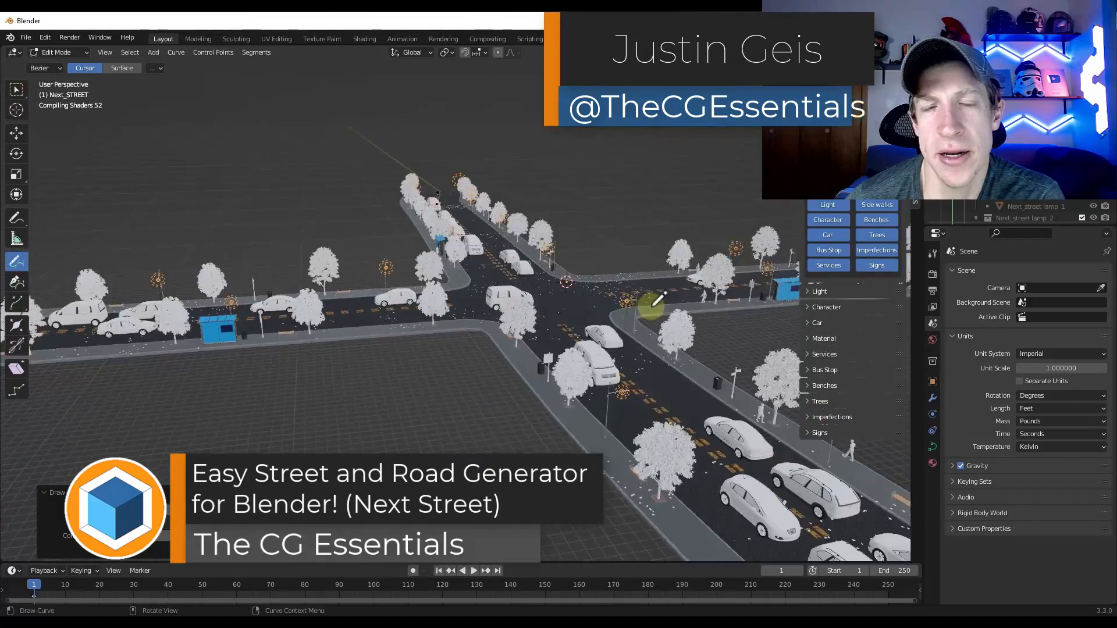
Browse the Next Street V 2 feature sections, from intersections and wet streets to bus stops.
key(KP_7)
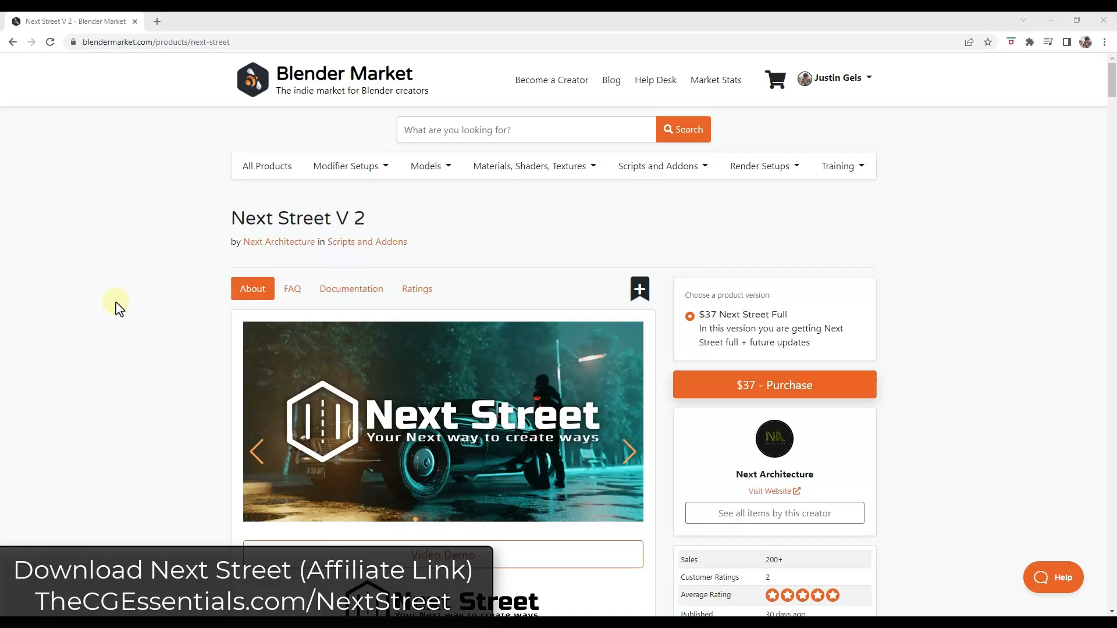
mouse_move(572, 416)
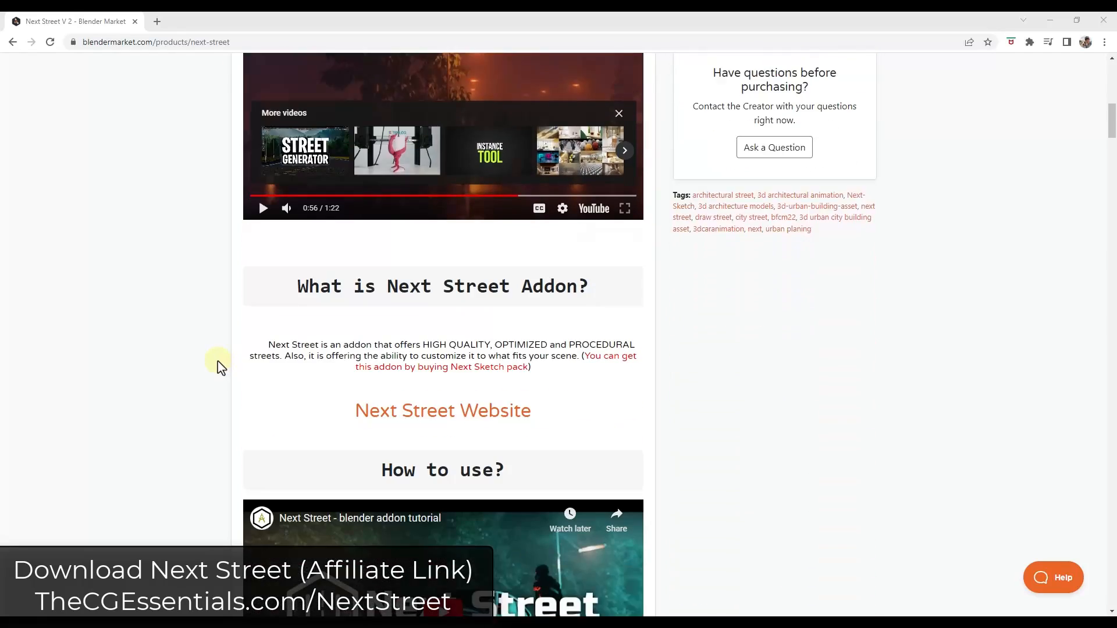
scroll(down, 3)
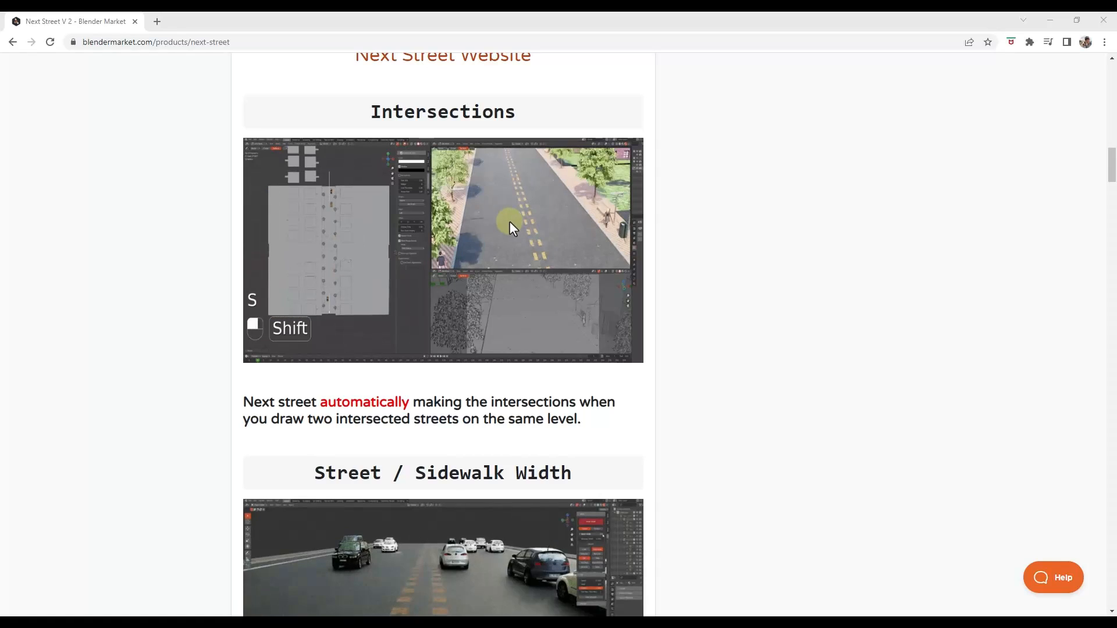
scroll(down, 3)
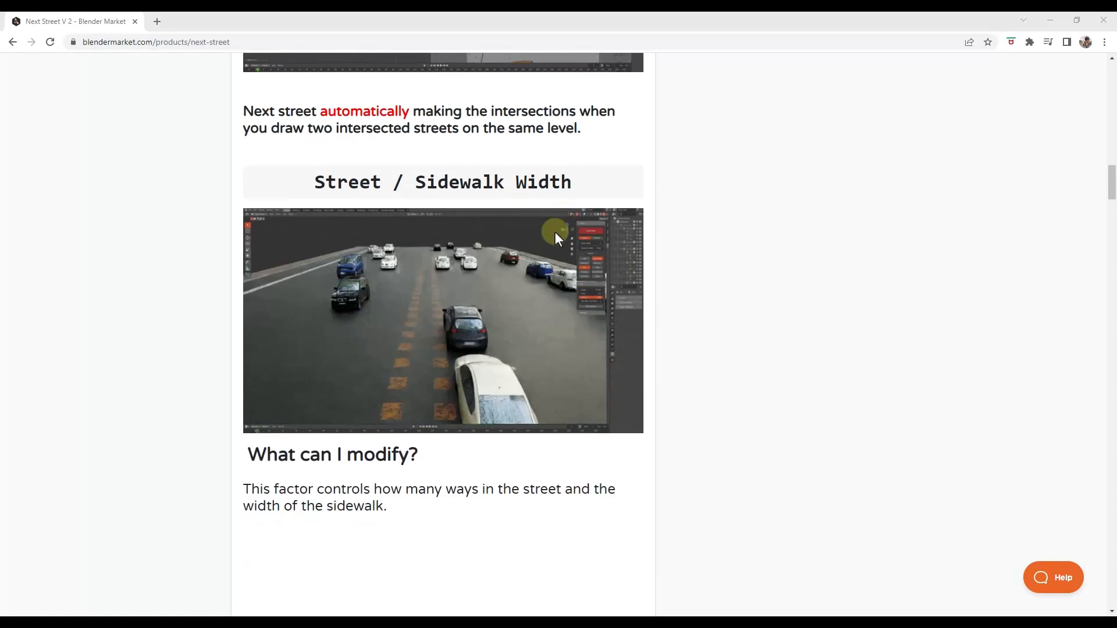
scroll(down, 3)
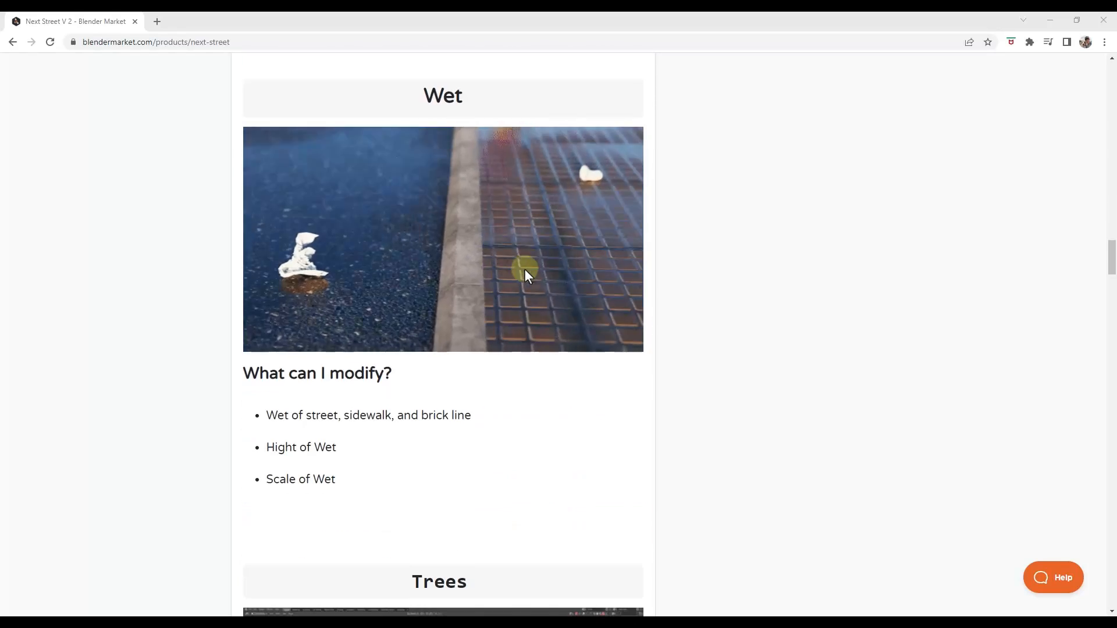
scroll(down, 3)
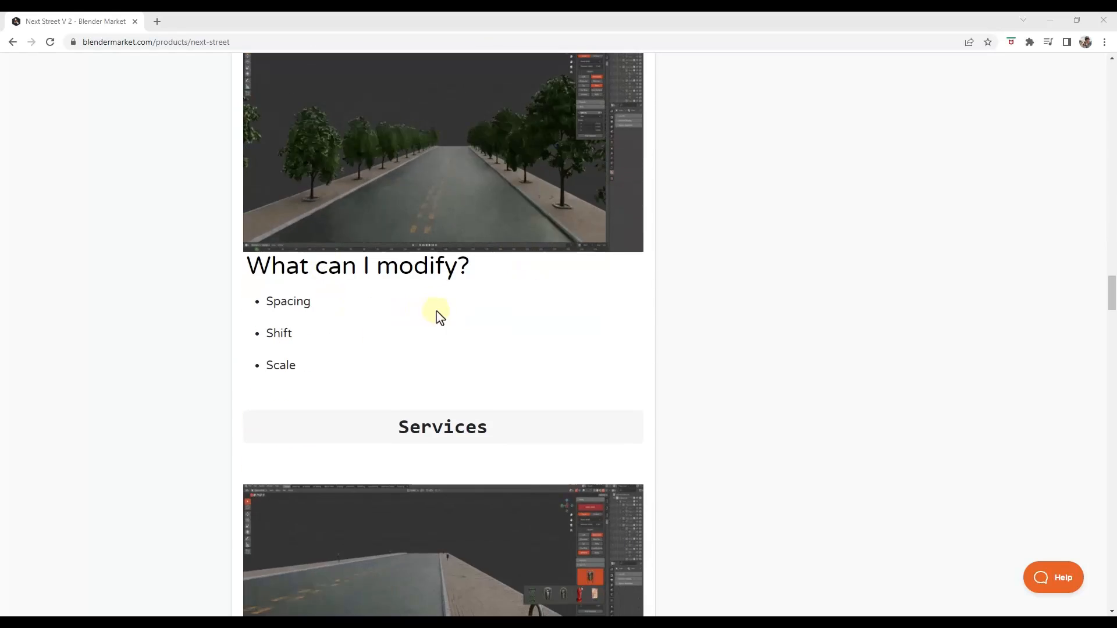
scroll(down, 3)
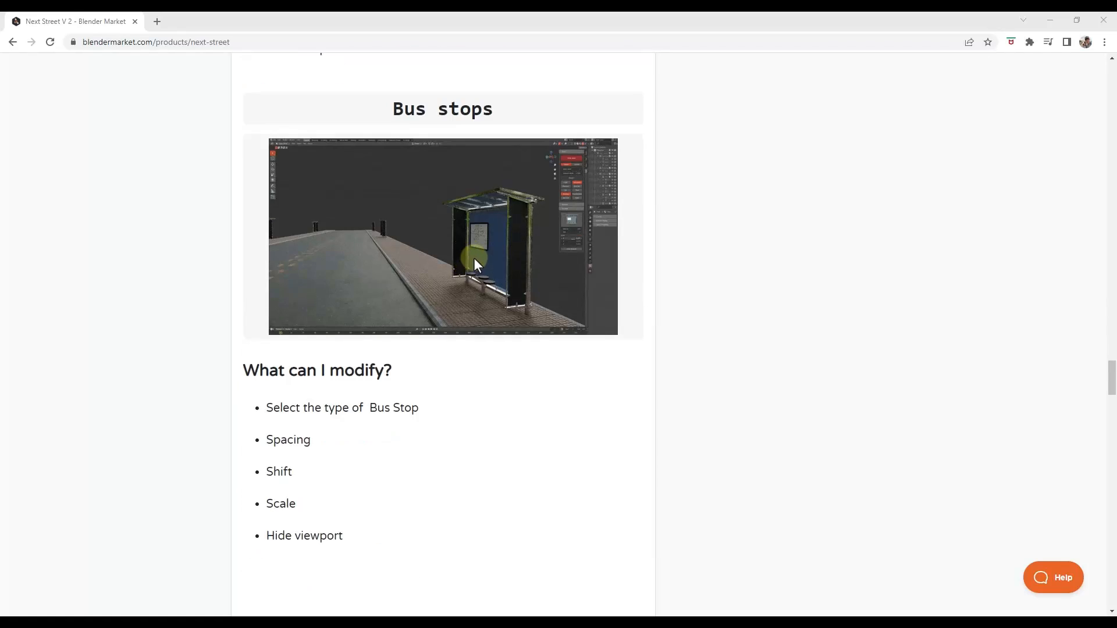
scroll(down, 3)
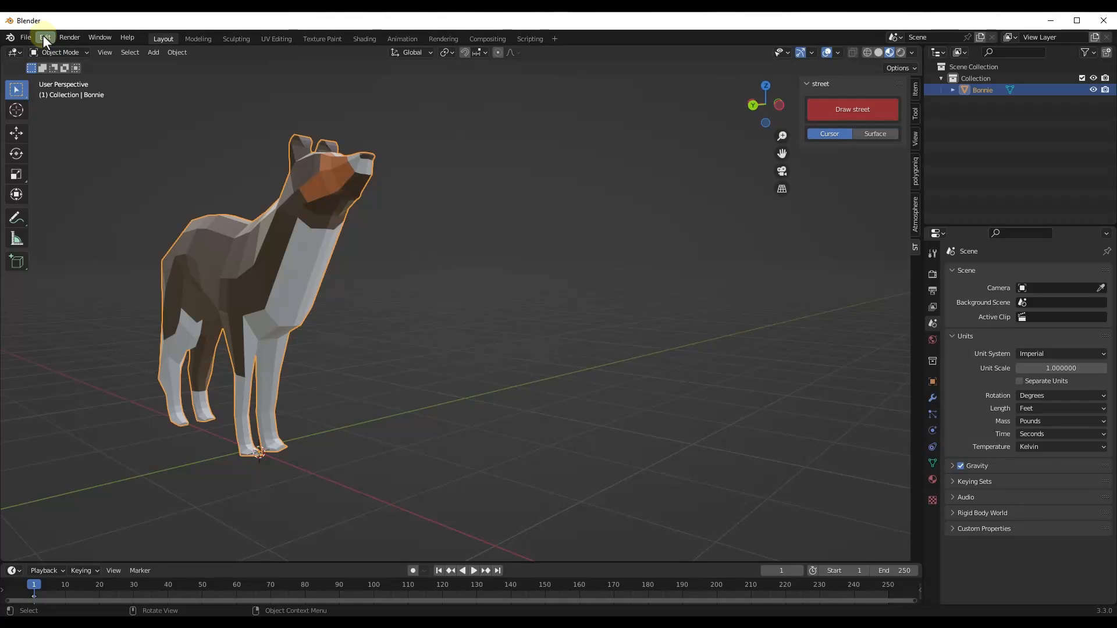
click(45, 37)
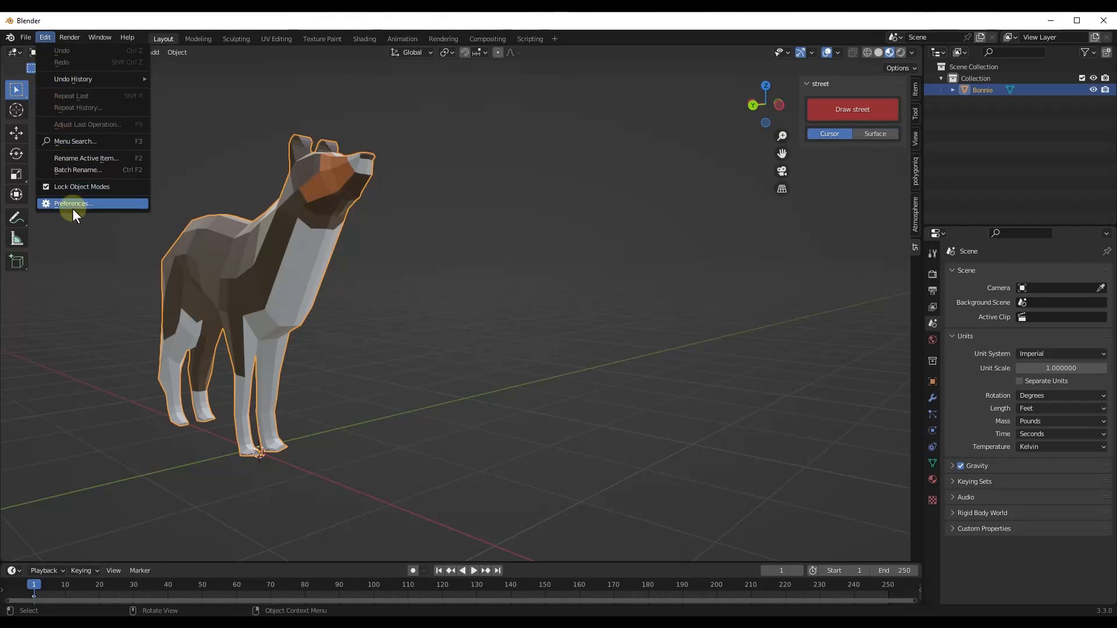
click(71, 203)
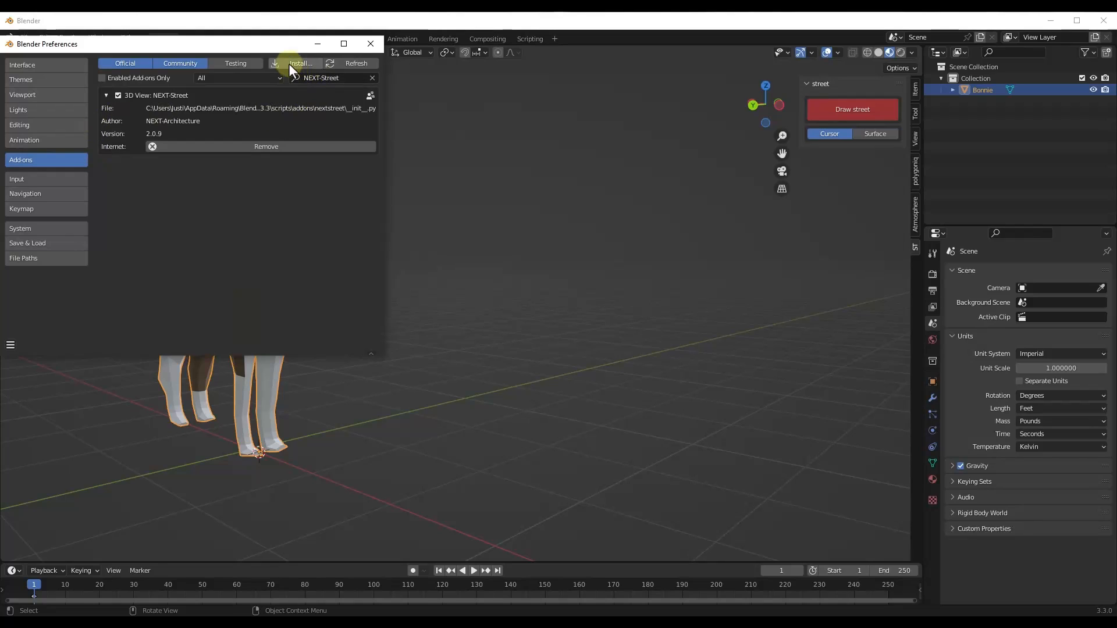
mouse_move(280, 135)
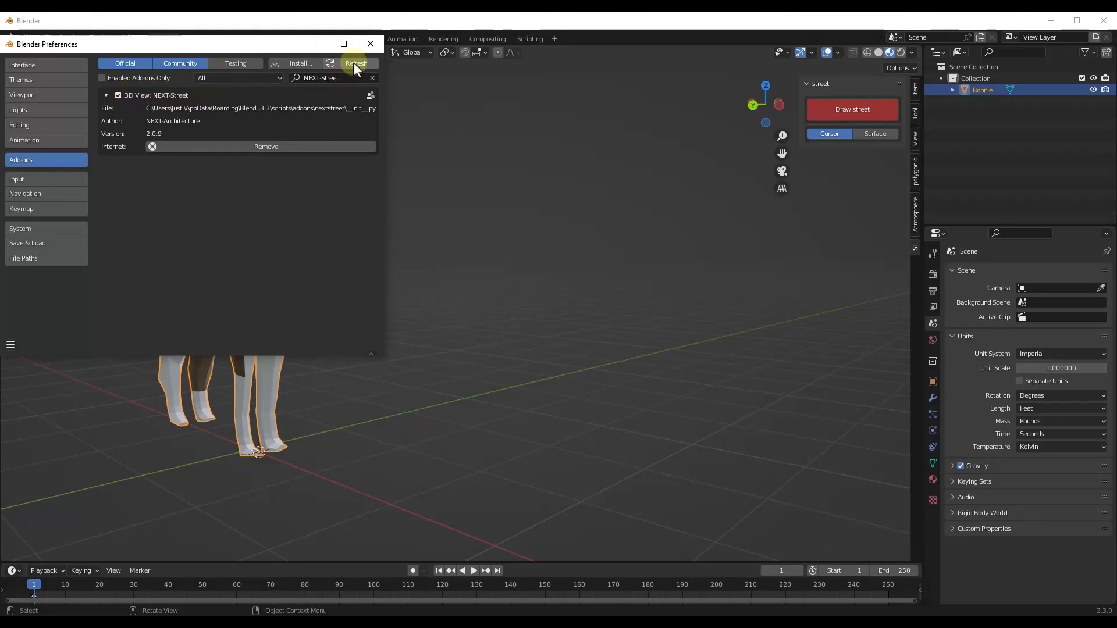
click(370, 43)
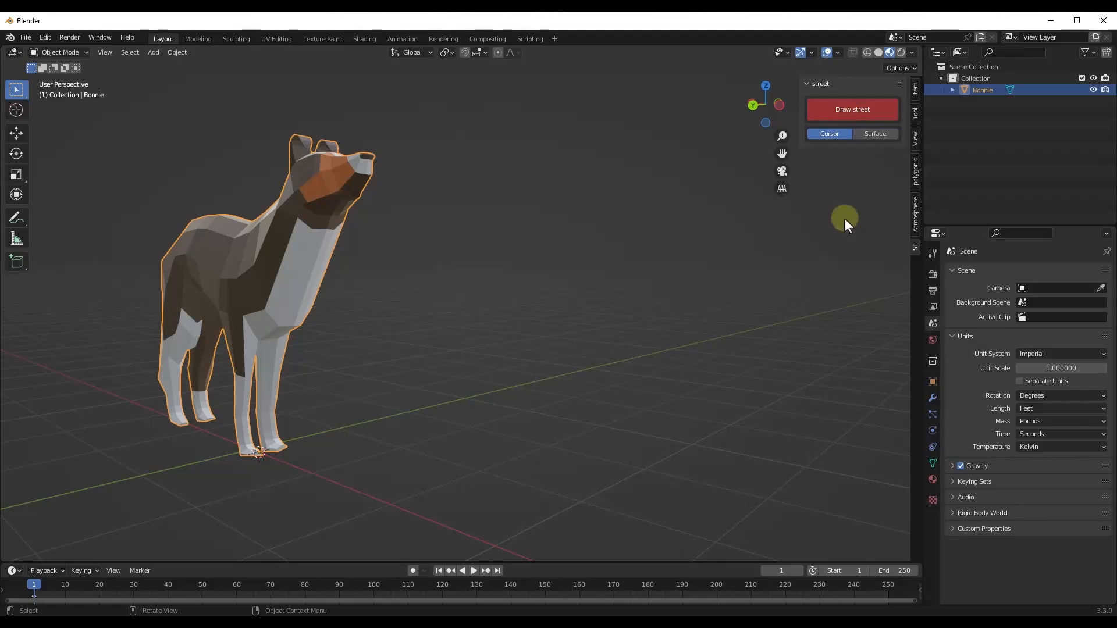
mouse_move(805, 285)
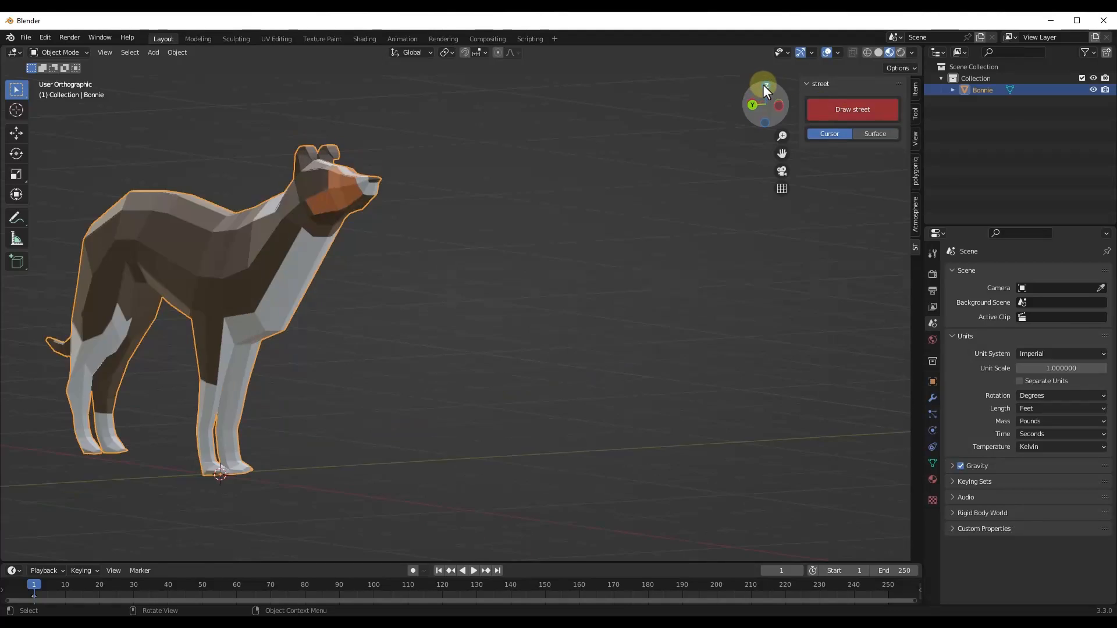
Switch to Top Orthographic view, zoom out, and start the Next Street draw-street tool.
click(765, 88)
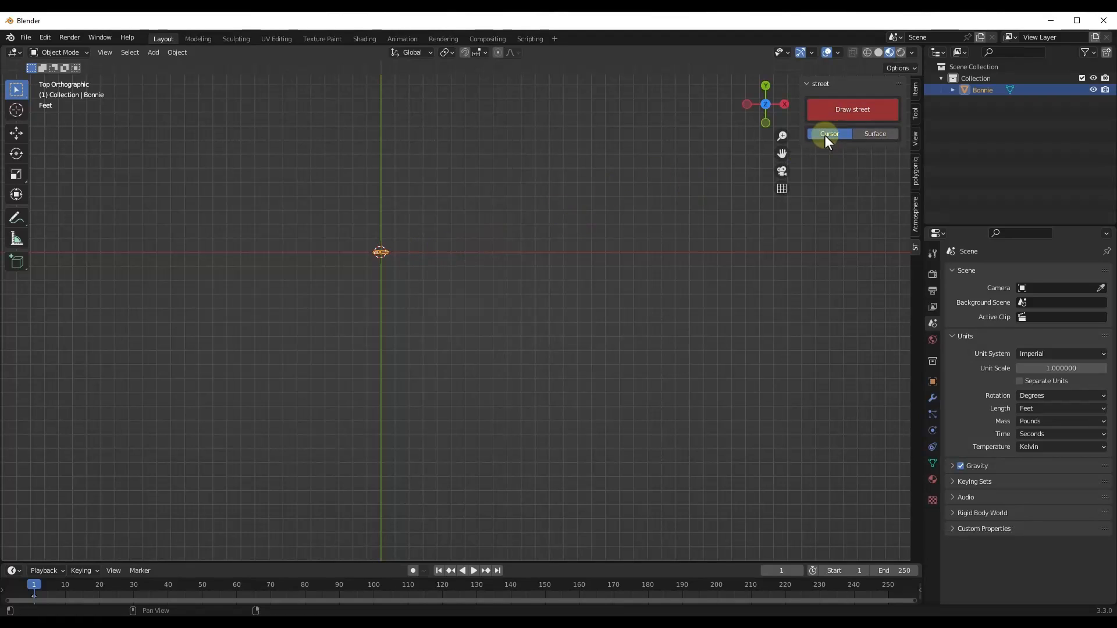
mouse_move(829, 133)
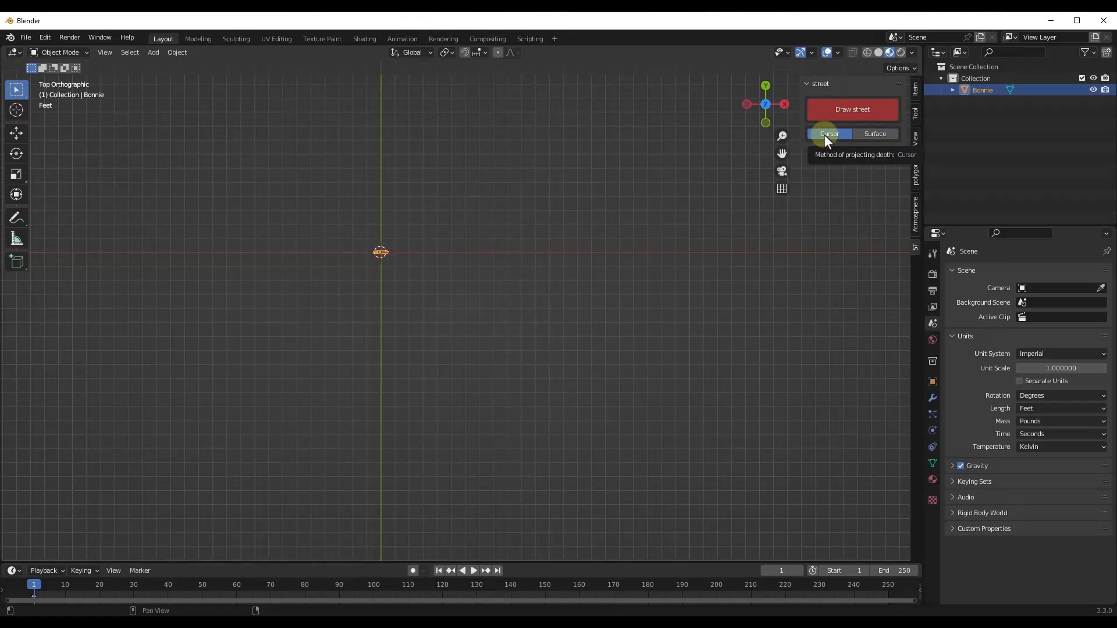
mouse_move(744, 227)
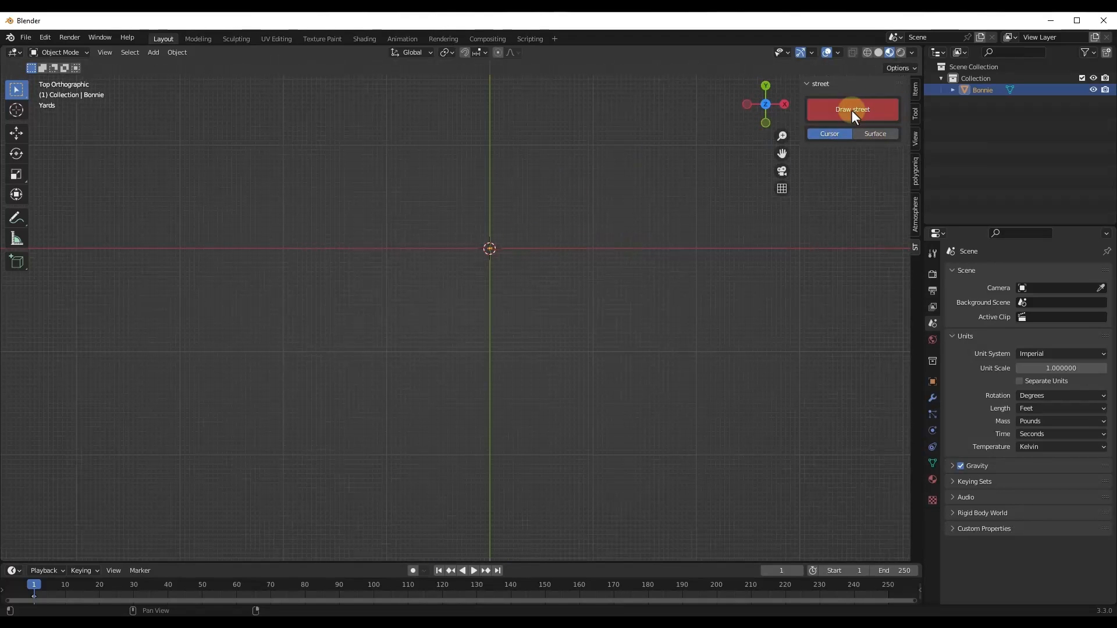
click(851, 109)
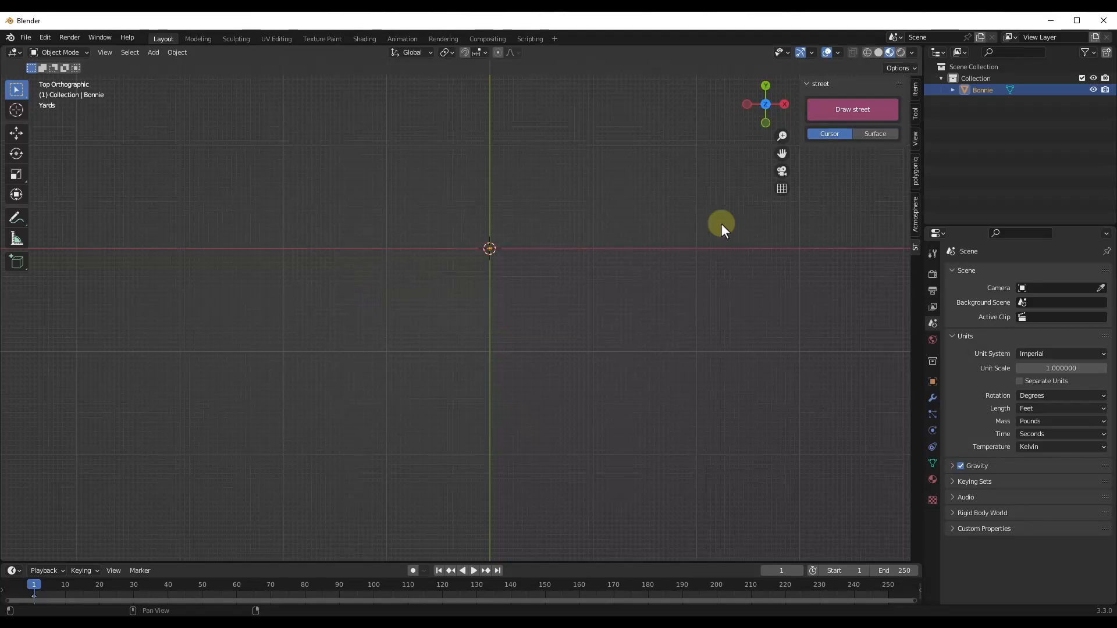
drag(721, 223, 415, 255)
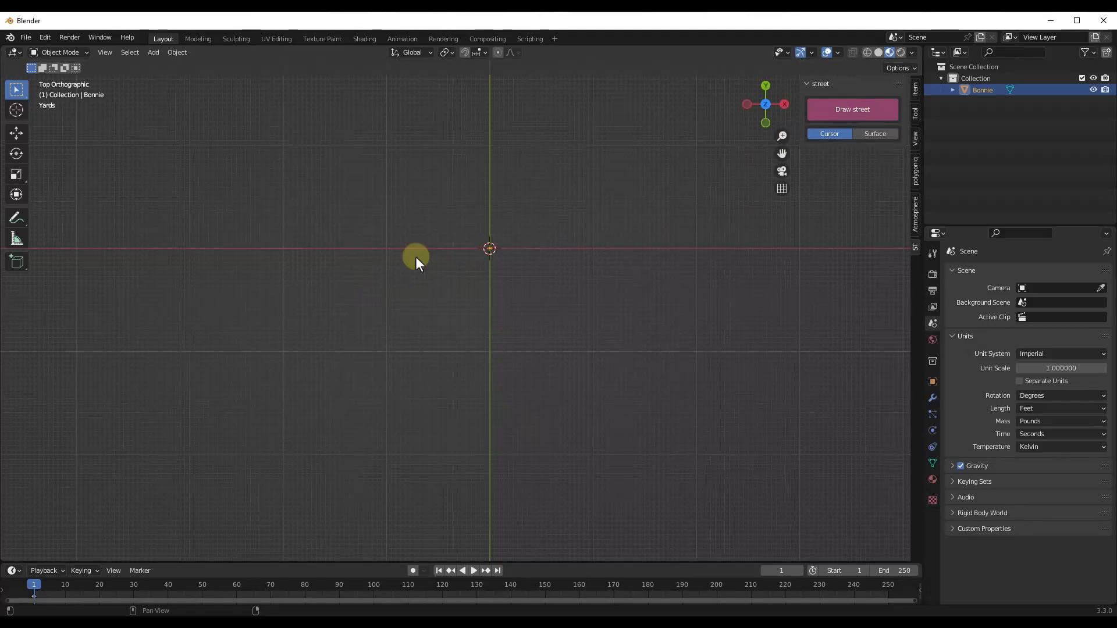
Sketch two crossing streets, one running down the grid and another from the left.
click(851, 109)
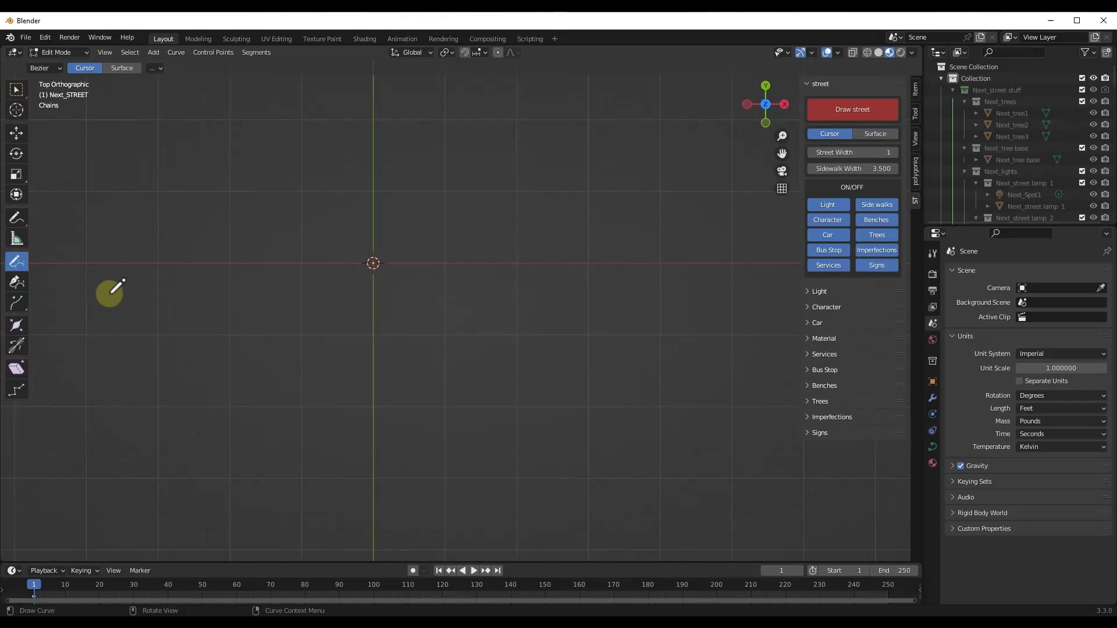
drag(111, 292, 563, 298)
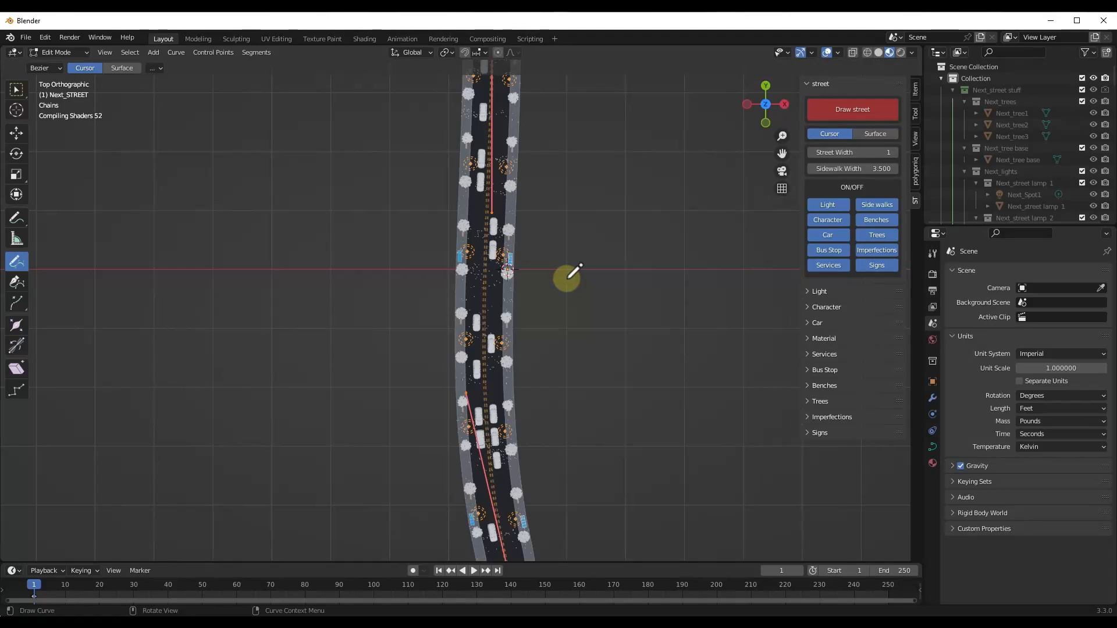
mouse_move(253, 295)
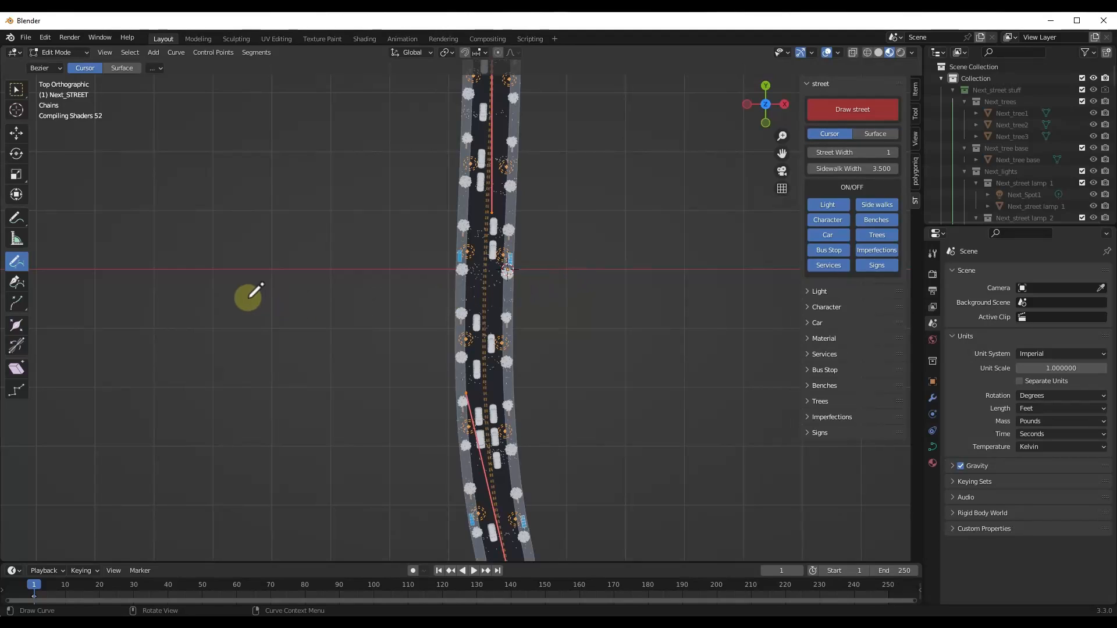
mouse_move(189, 288)
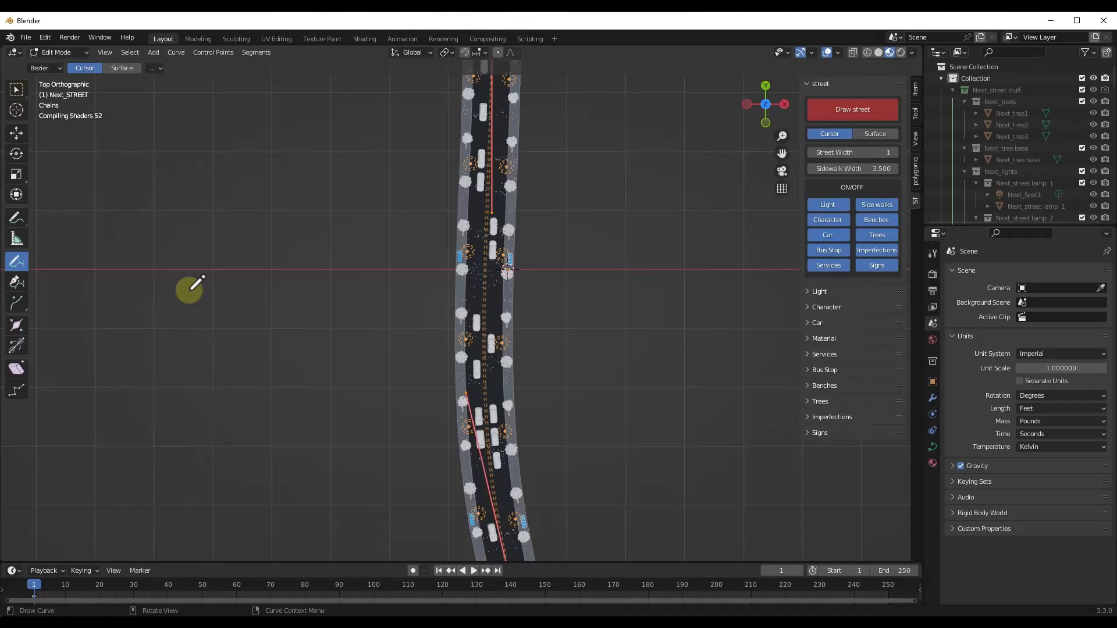
drag(188, 289, 529, 289)
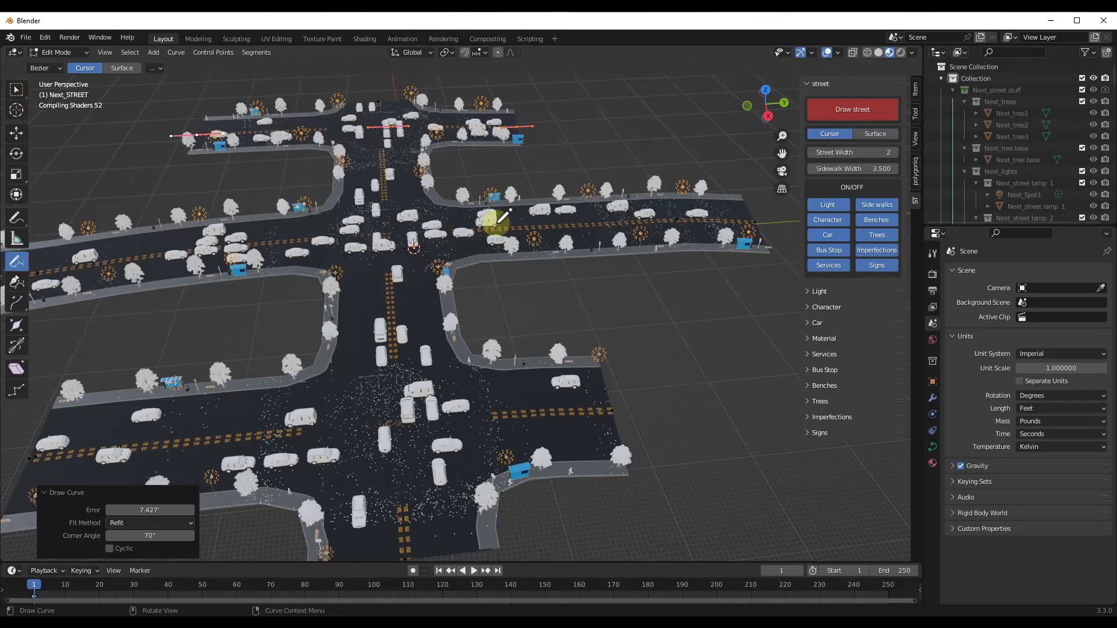
mouse_move(851, 152)
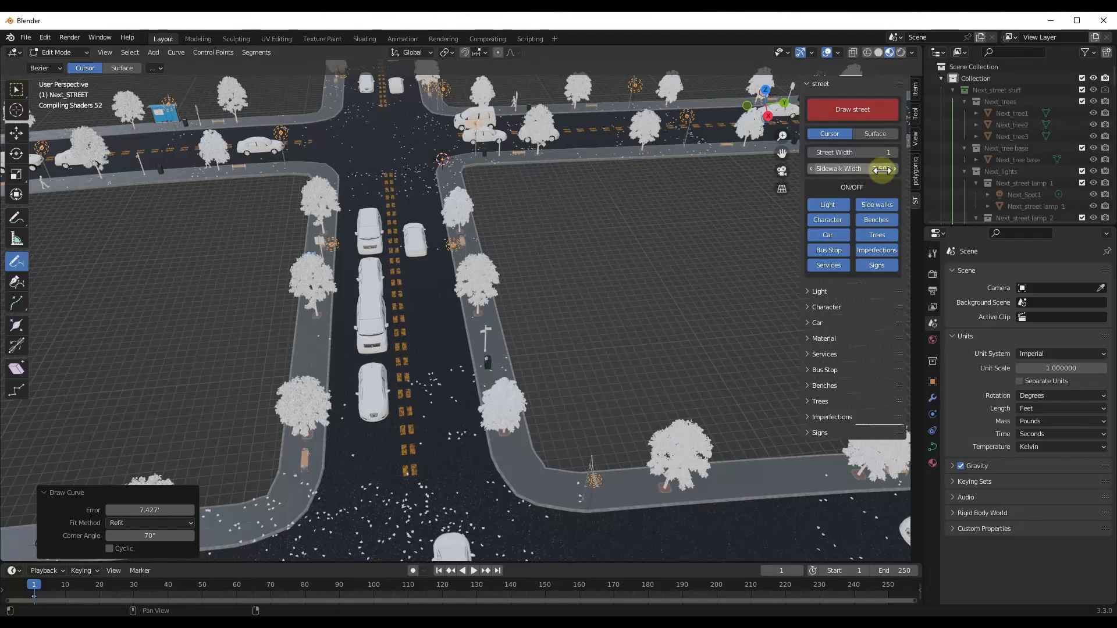
Widen the sidewalks to 6 with a street width of 1.
click(851, 168)
text(6.000)
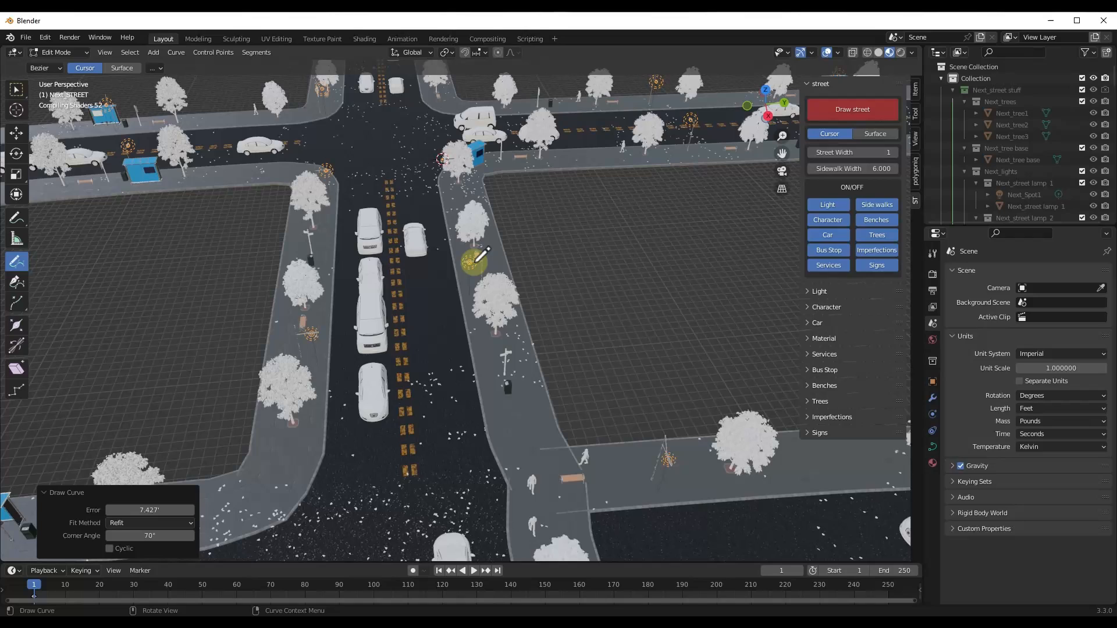
mouse_move(498, 352)
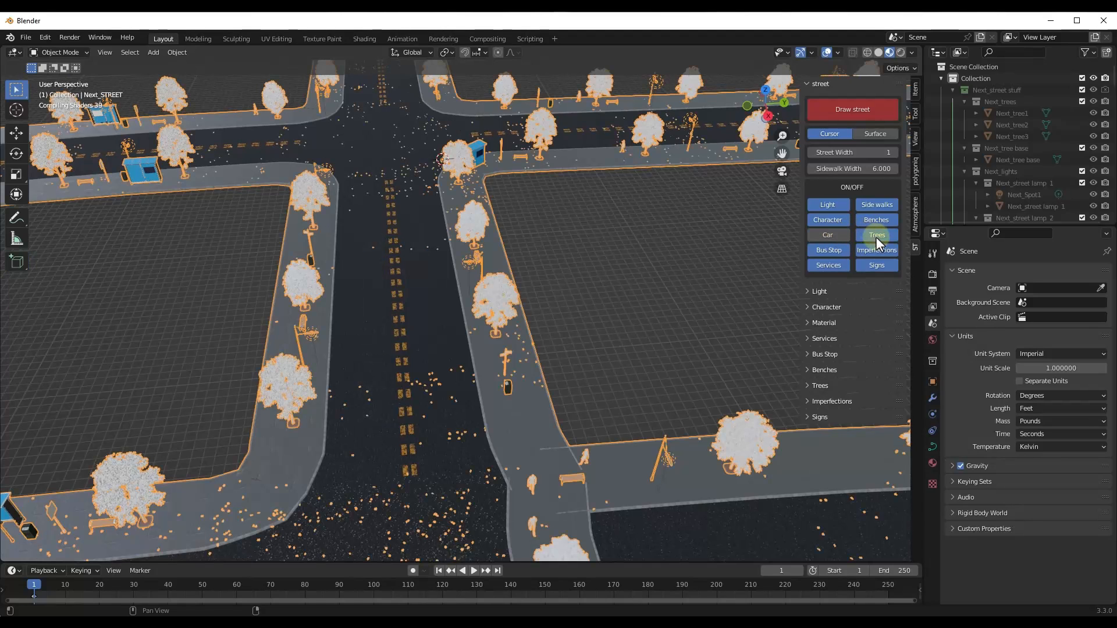
Toggle trees and cars off and on, set sidewalk width 3.5, and view the intersection closer.
click(876, 235)
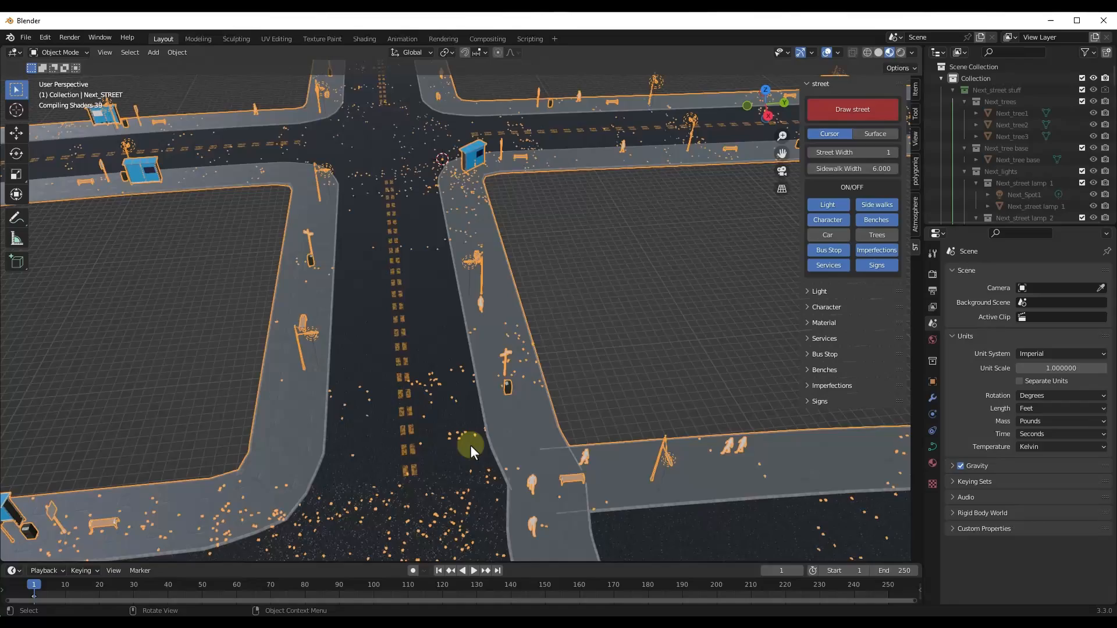
drag(470, 449, 481, 420)
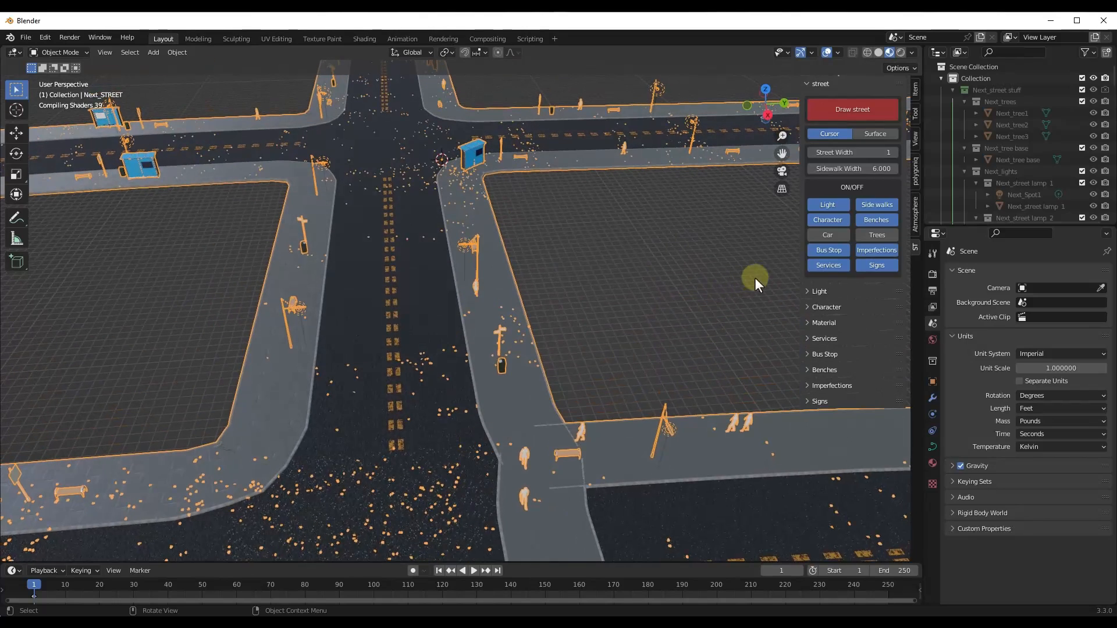
click(827, 235)
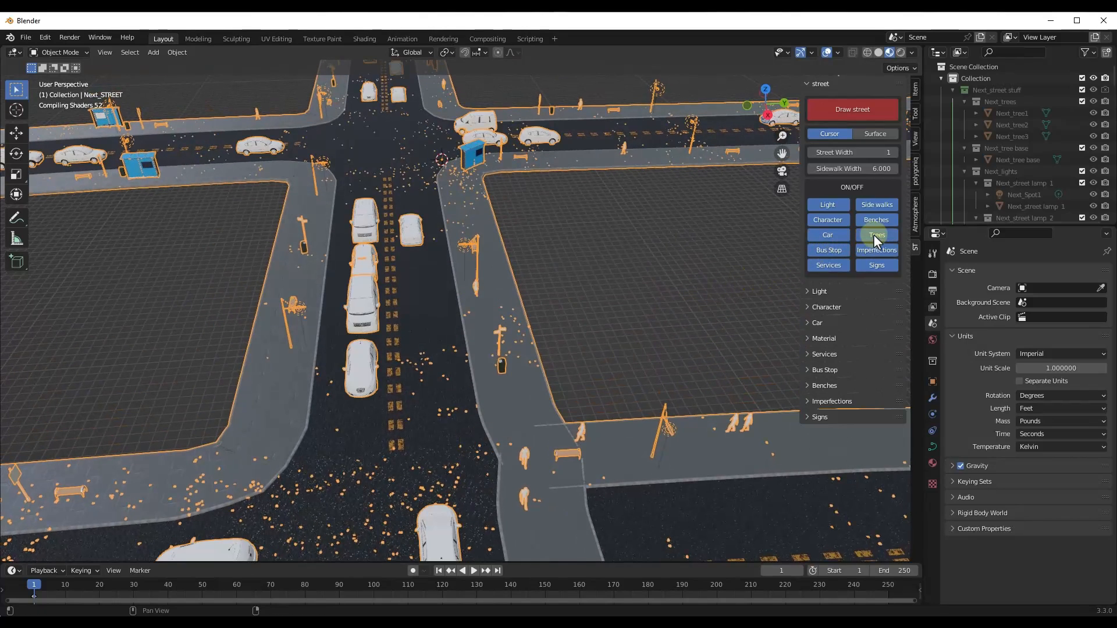
click(876, 235)
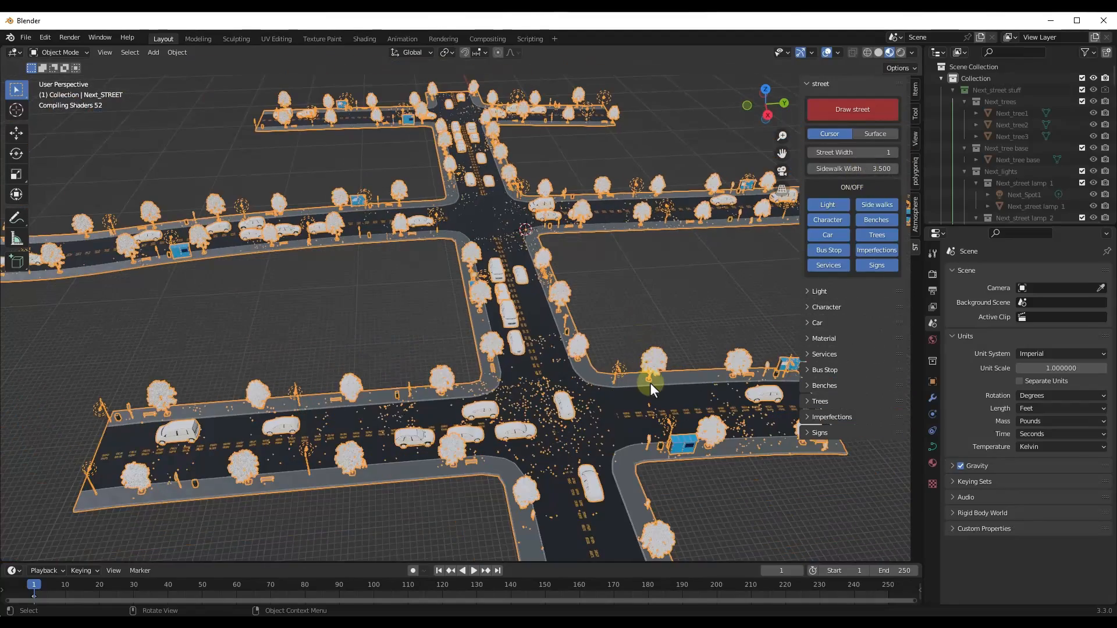
drag(648, 384, 502, 317)
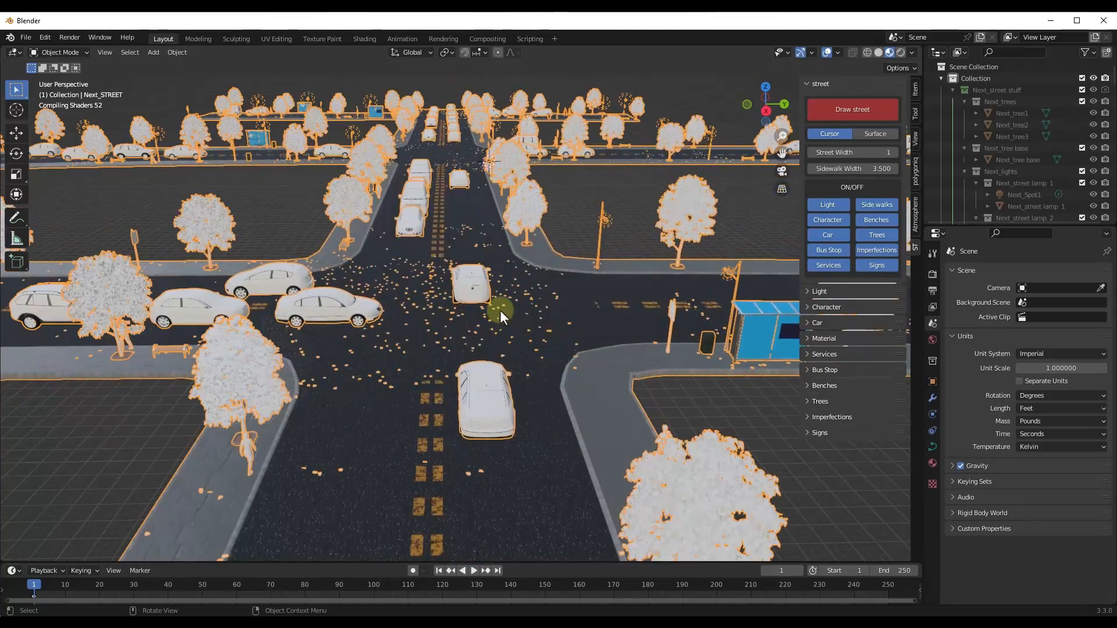
drag(502, 317, 609, 278)
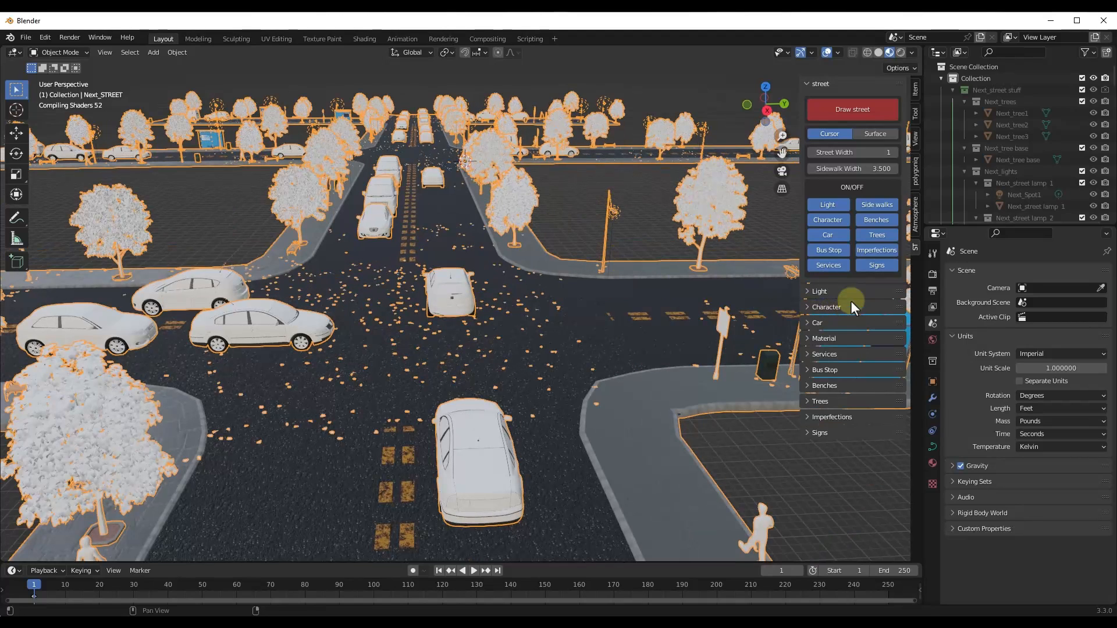
Expand the Light and Trees settings and enter a tree spacing of 100.
click(818, 291)
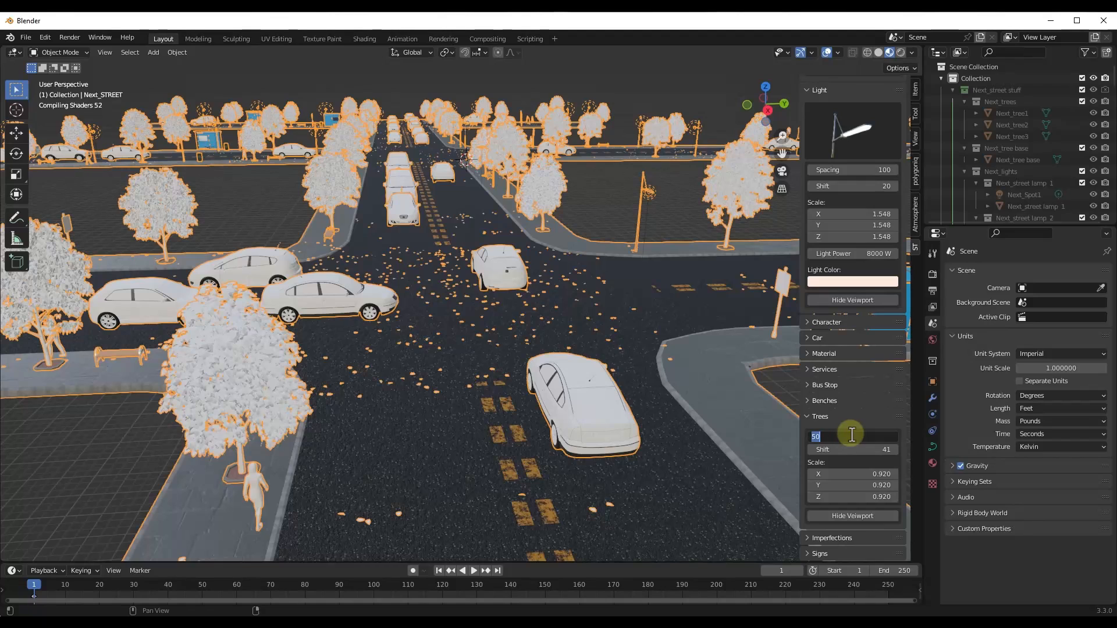
text(100)
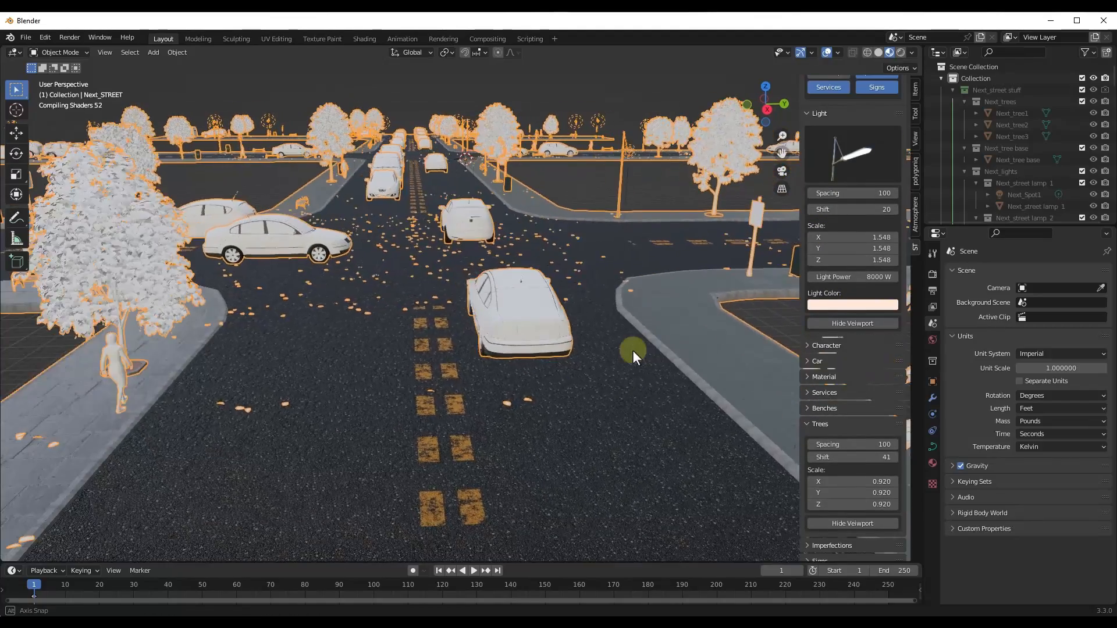
Lower the view to street level, then set lamp power to 5000 W with a pale blue colour.
drag(634, 356, 862, 111)
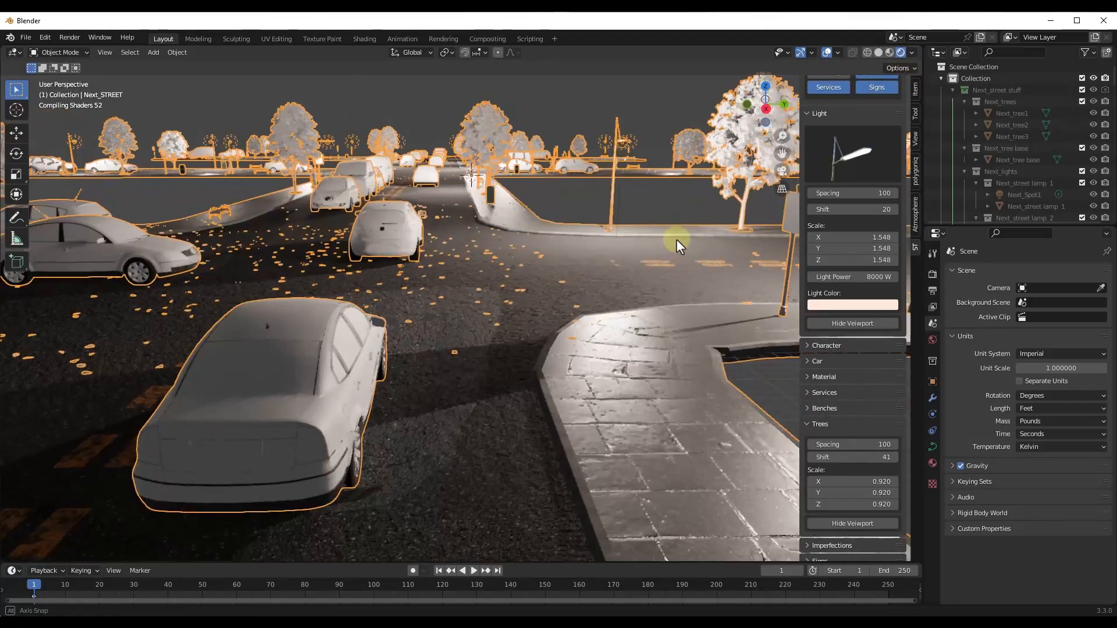
drag(676, 246, 712, 164)
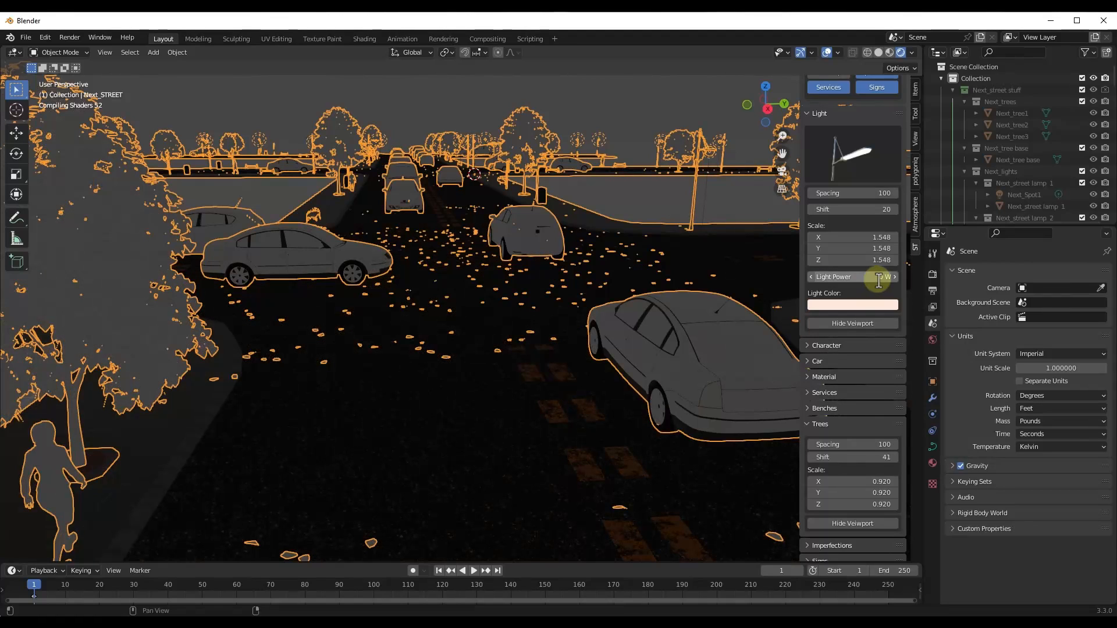
click(851, 277)
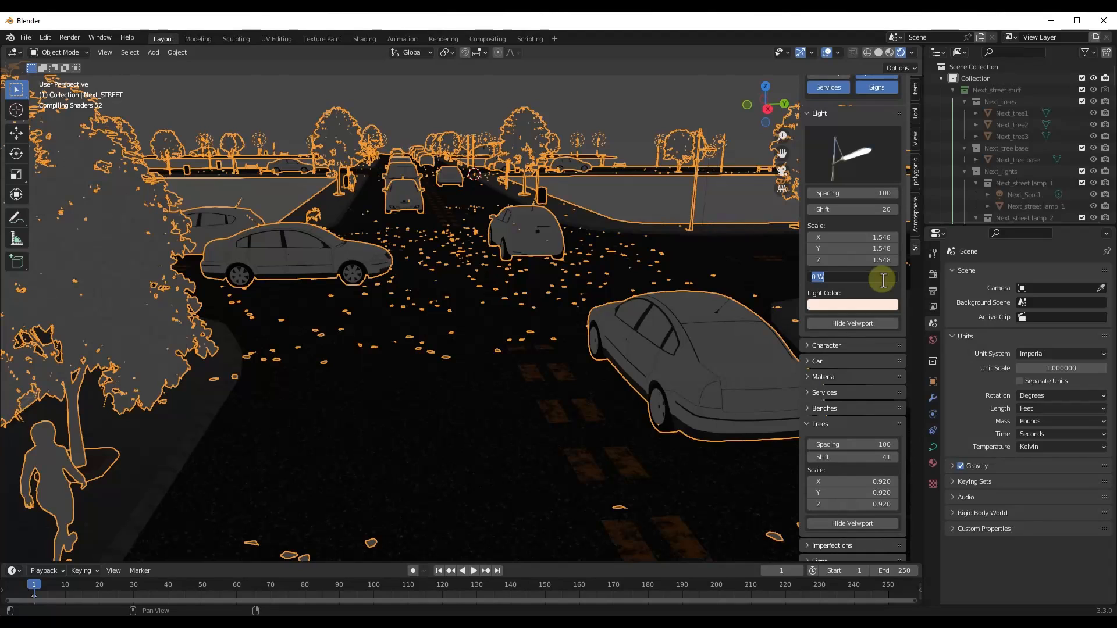
text(2000)
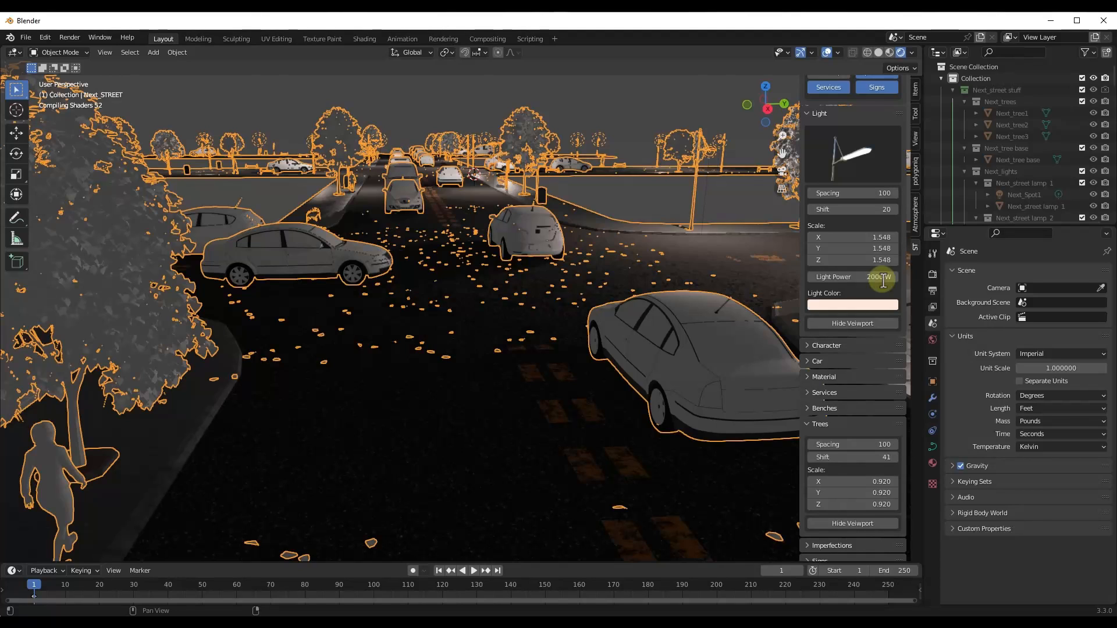
click(851, 276)
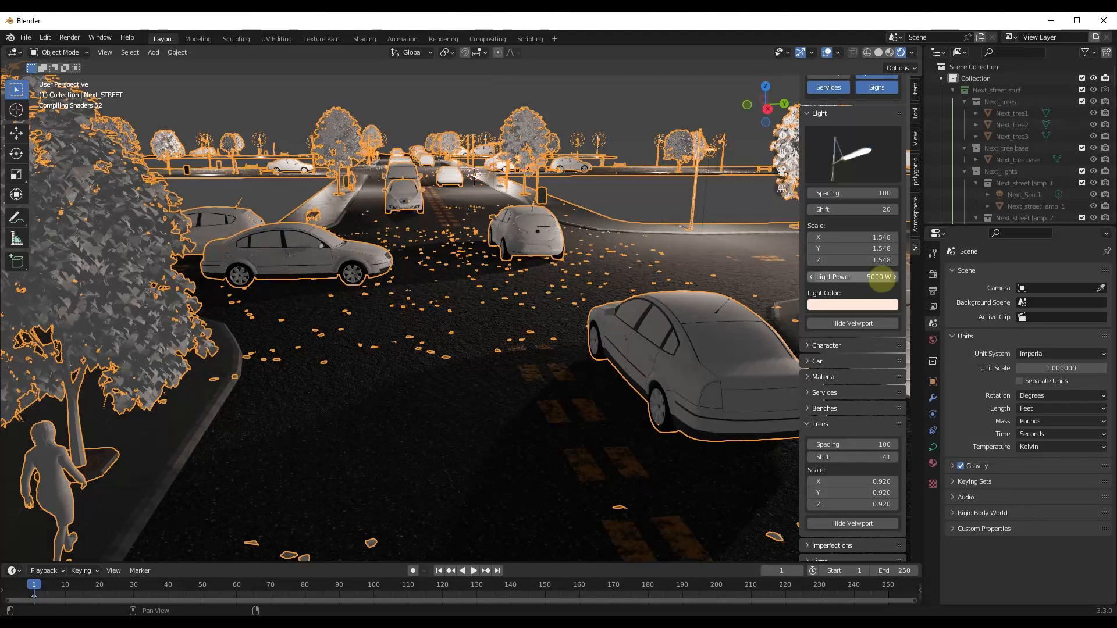
click(851, 305)
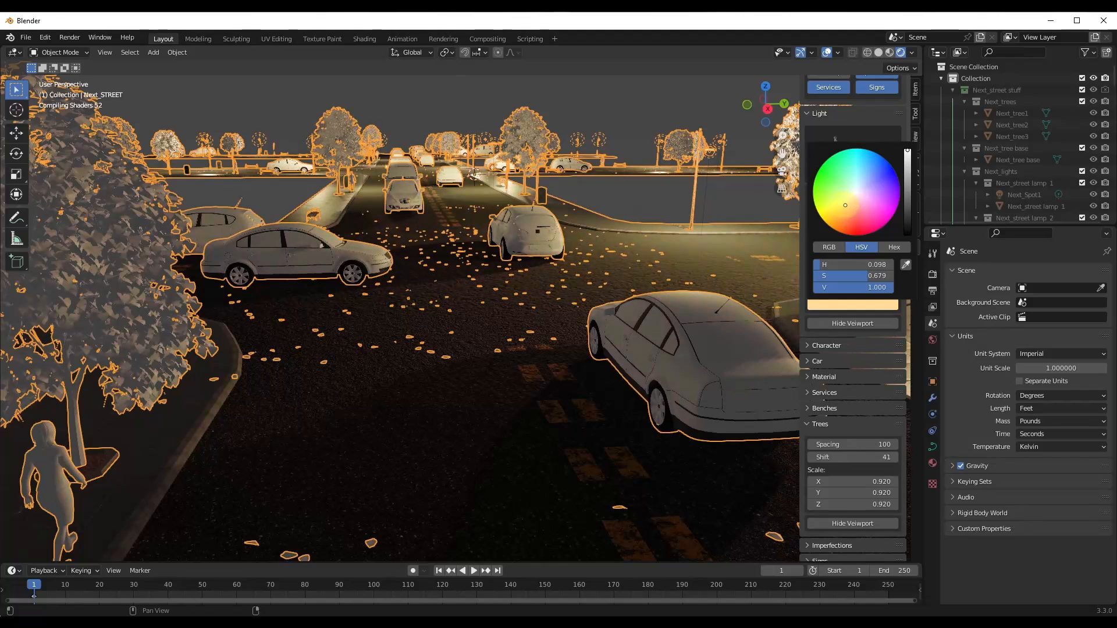
click(849, 210)
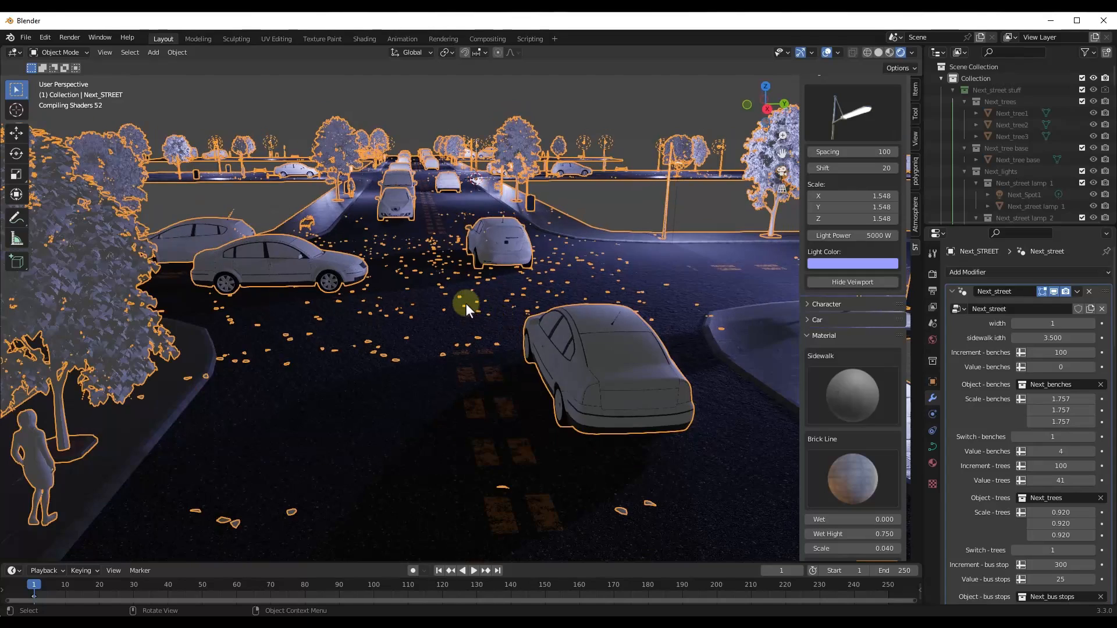
Reframe the intersection, then play the animation, pausing at frame 18.
drag(466, 311, 296, 445)
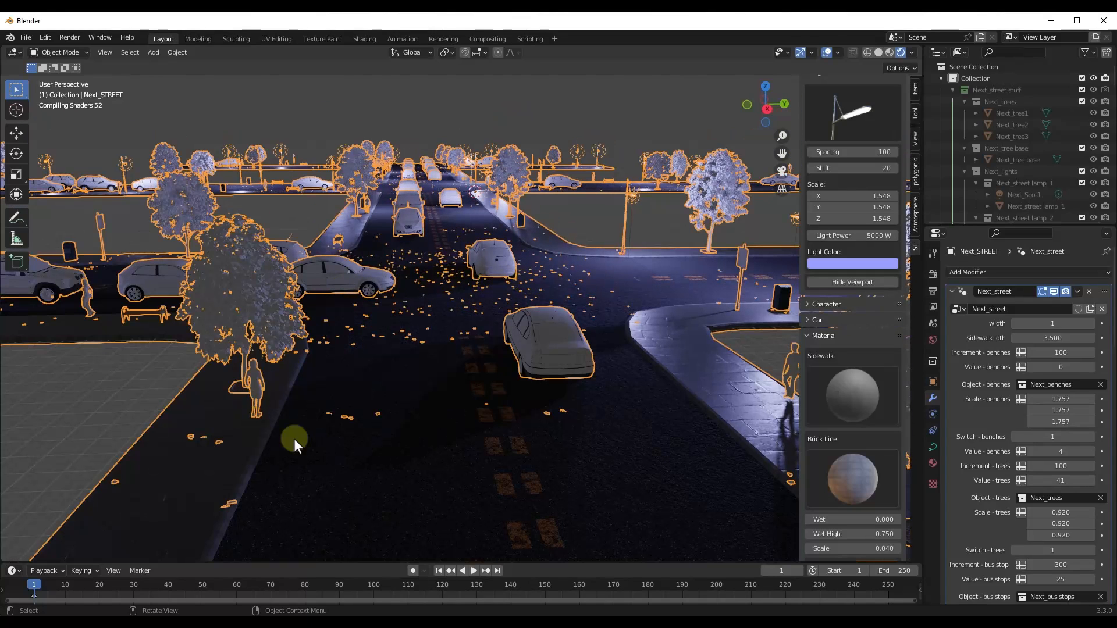
click(473, 570)
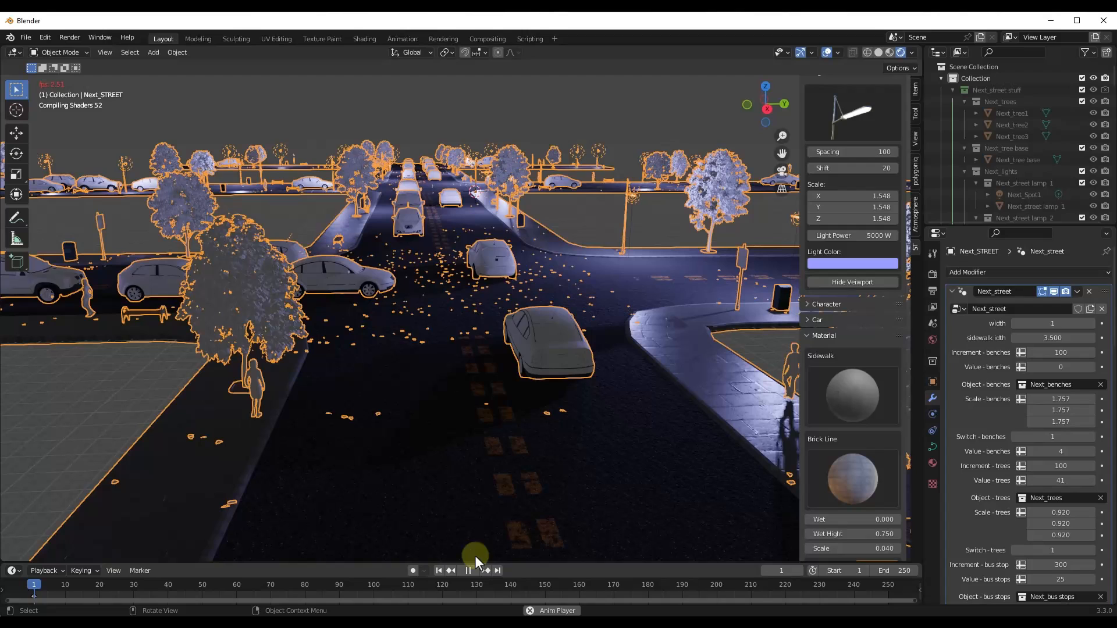
click(467, 570)
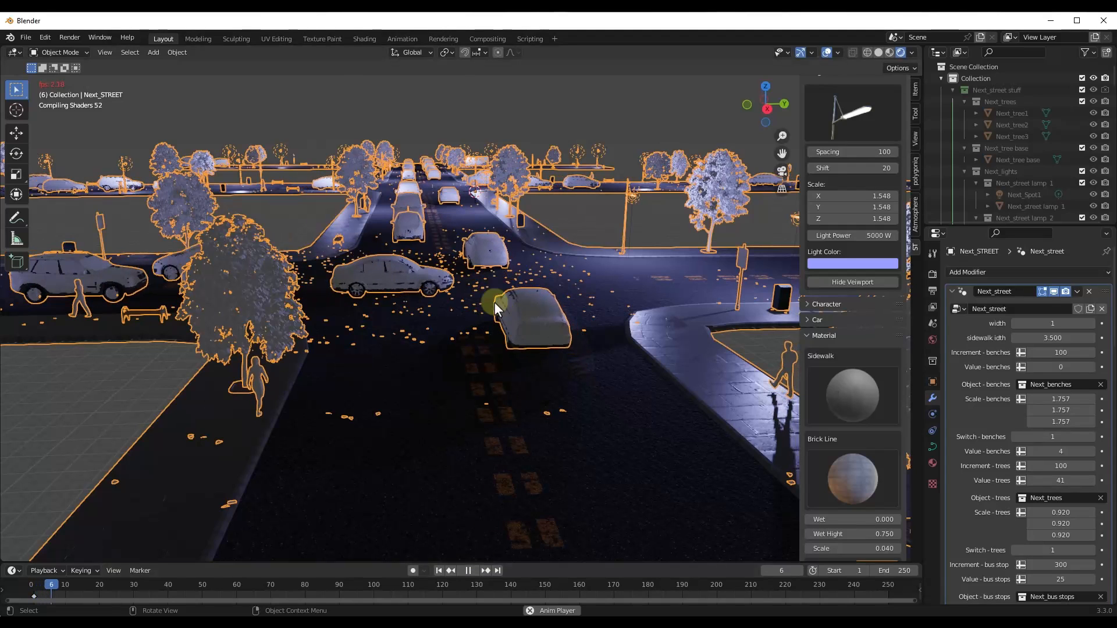
click(469, 570)
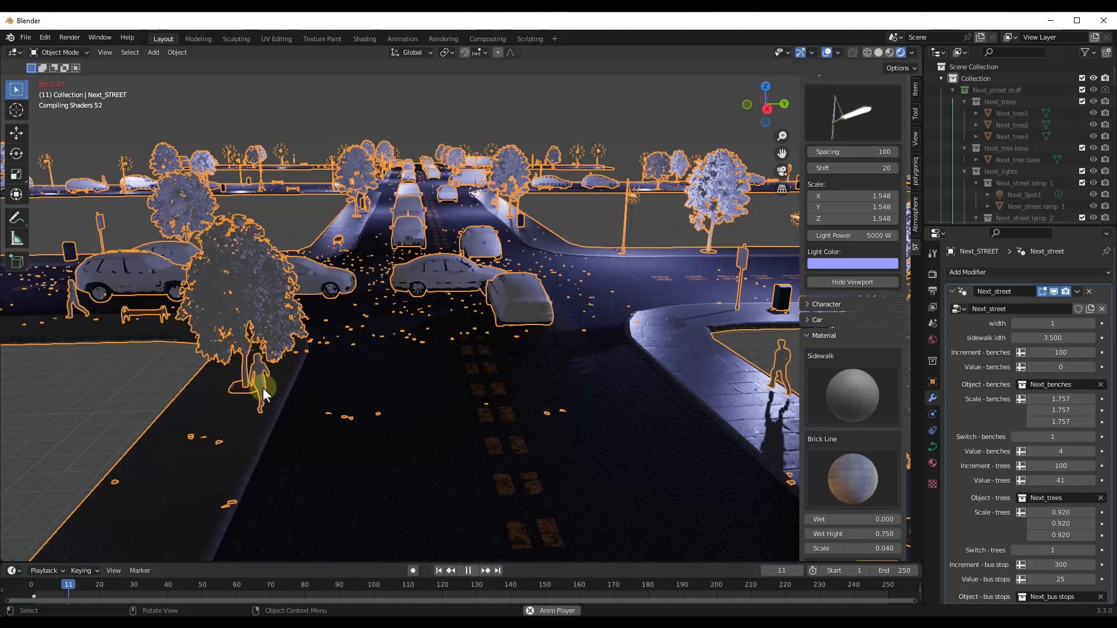
click(468, 570)
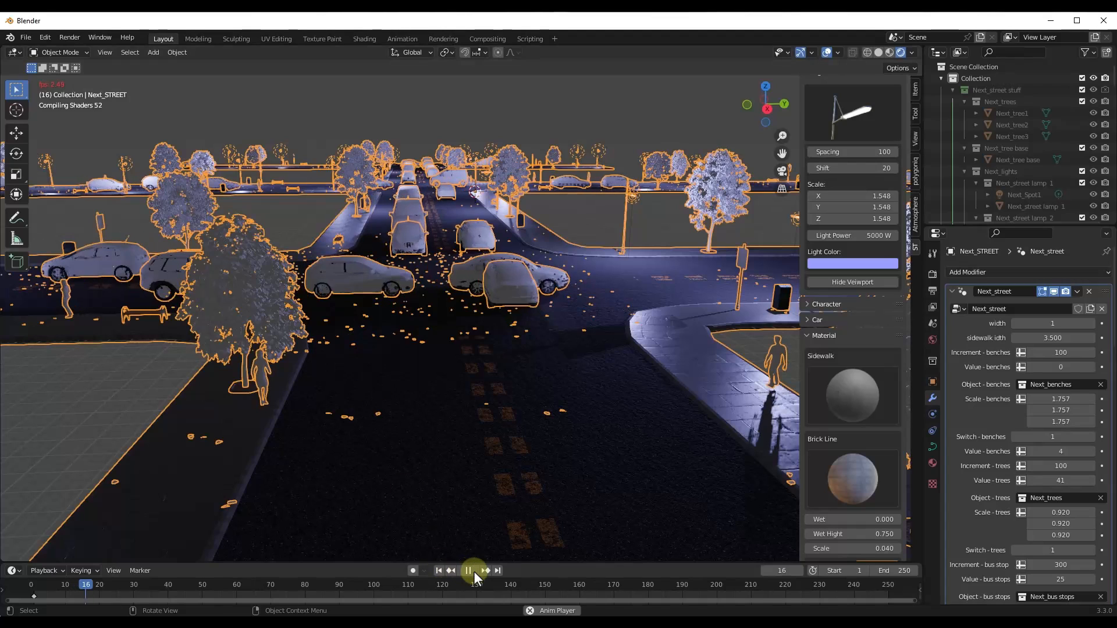
click(468, 570)
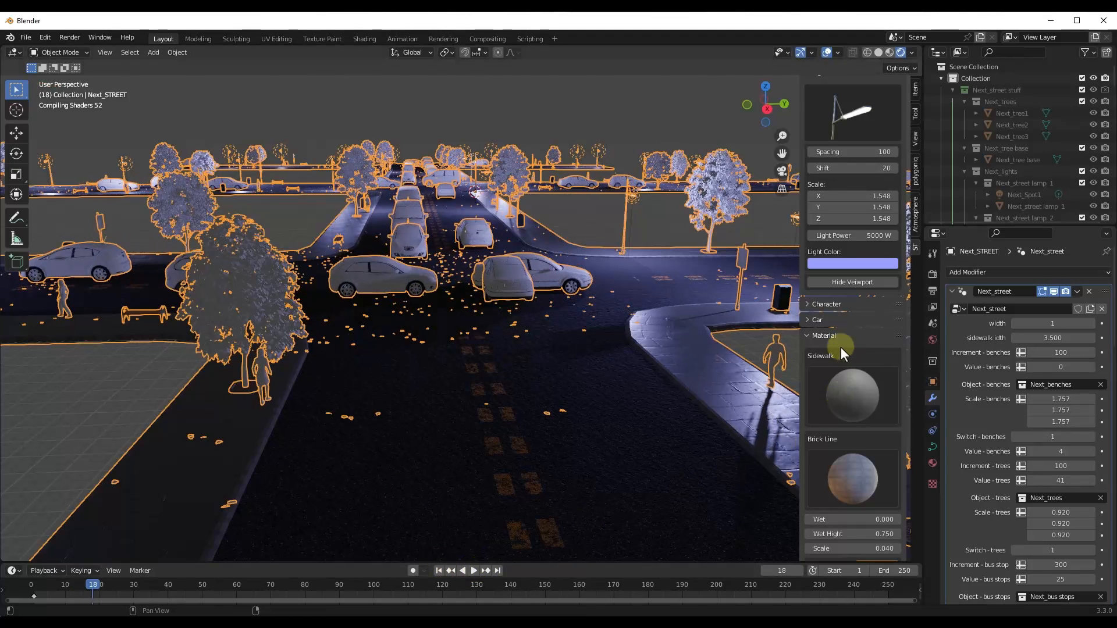
click(826, 304)
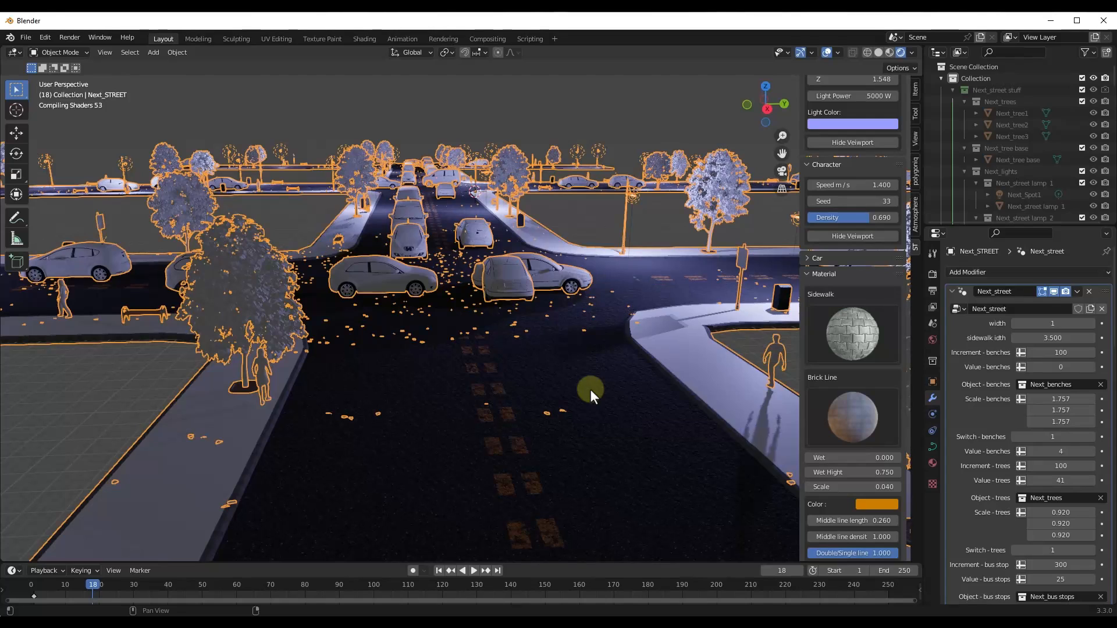
Bring the paver sidewalk close into view and preview its sidewalk material.
drag(591, 395, 183, 461)
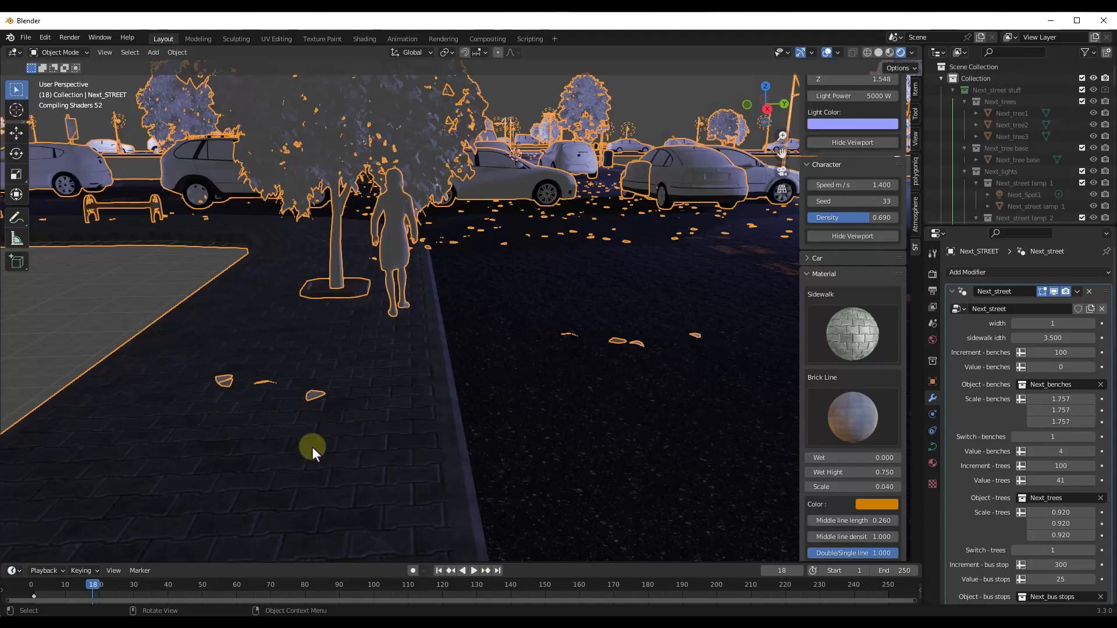
mouse_move(875, 368)
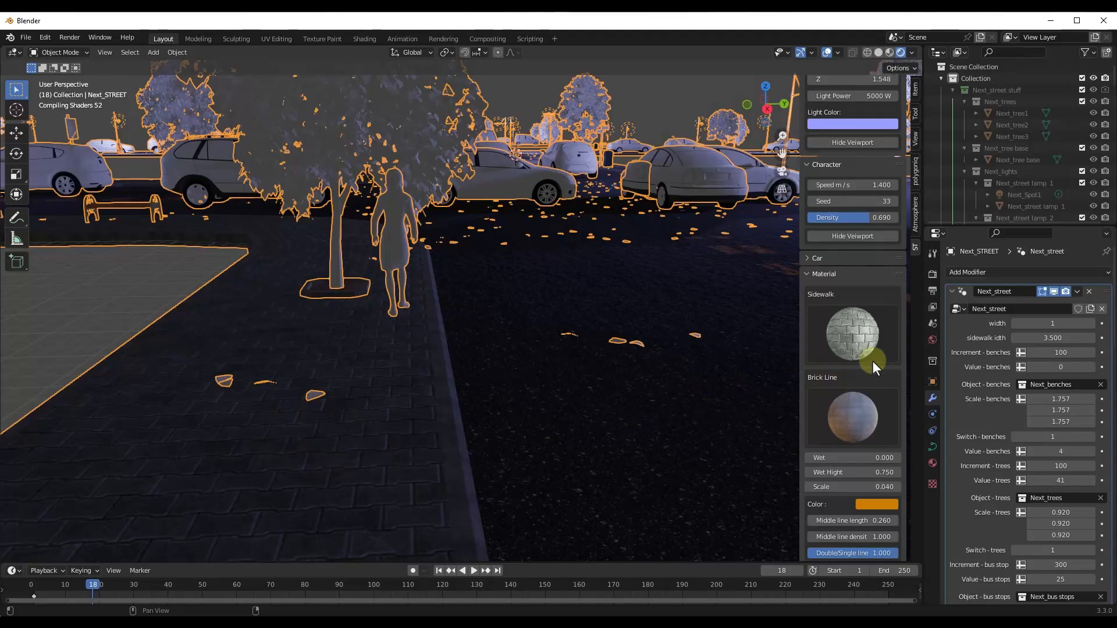
click(851, 417)
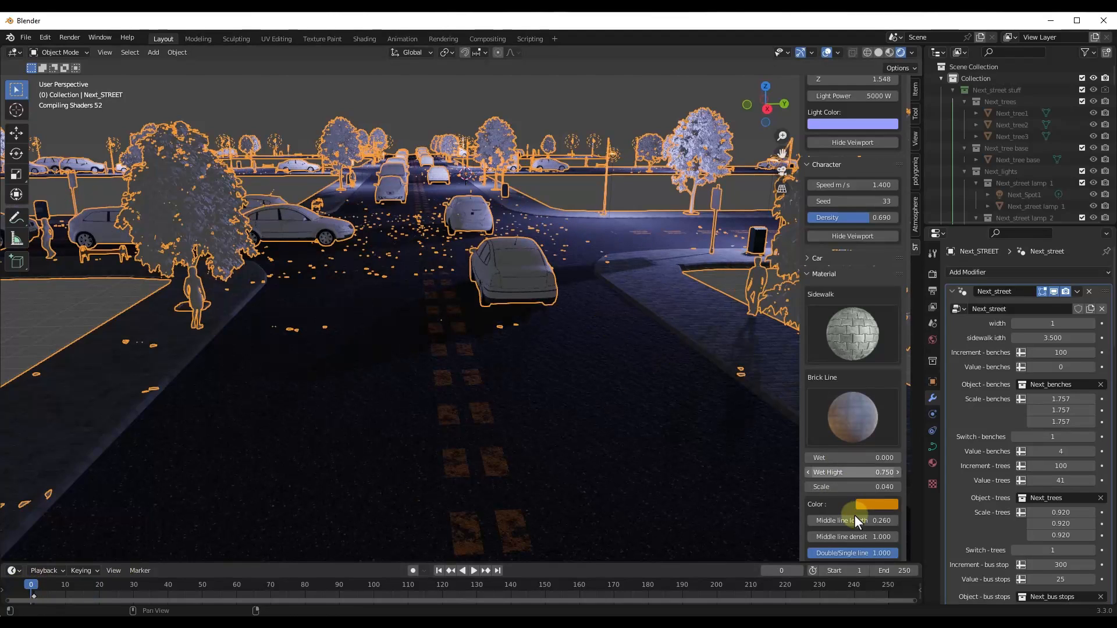
mouse_move(852, 520)
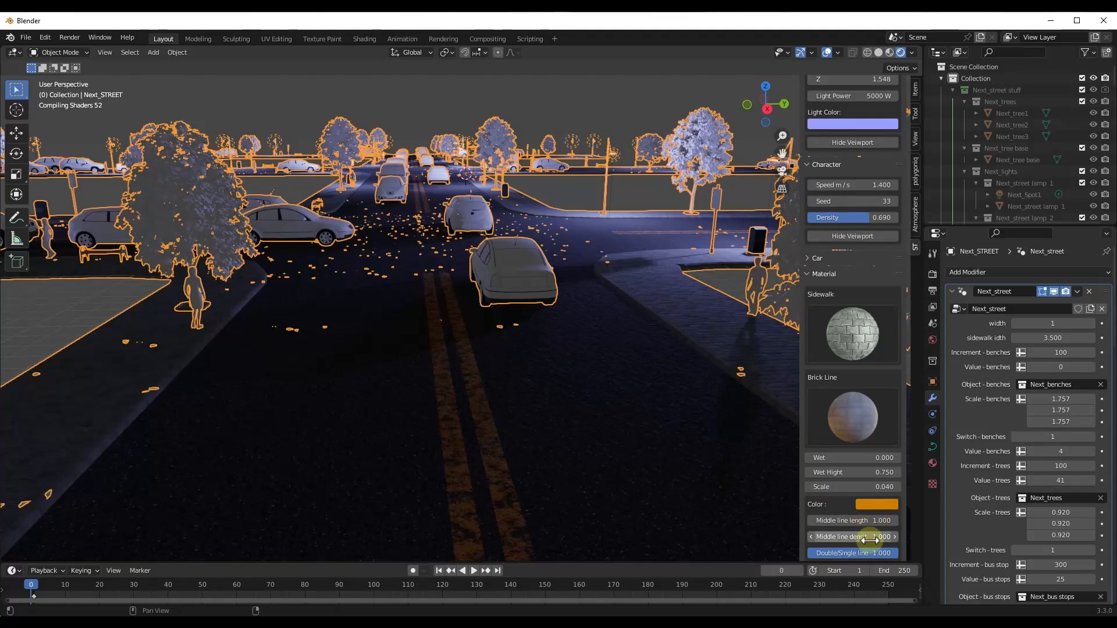
Try a pink centre-line colour in the colour wheel before restoring orange.
click(878, 504)
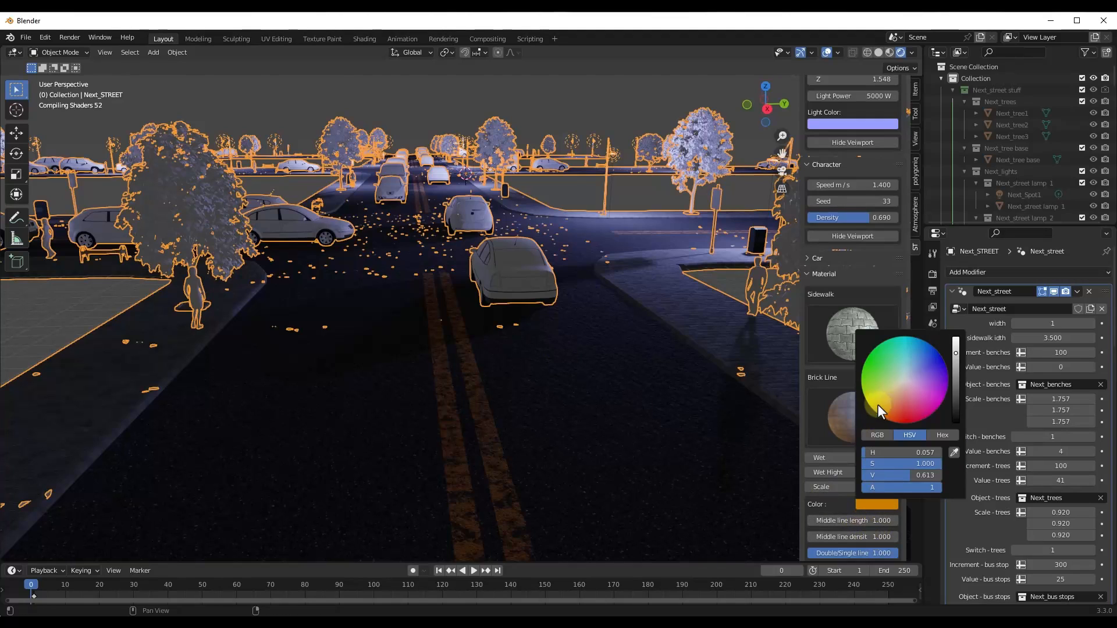
click(913, 386)
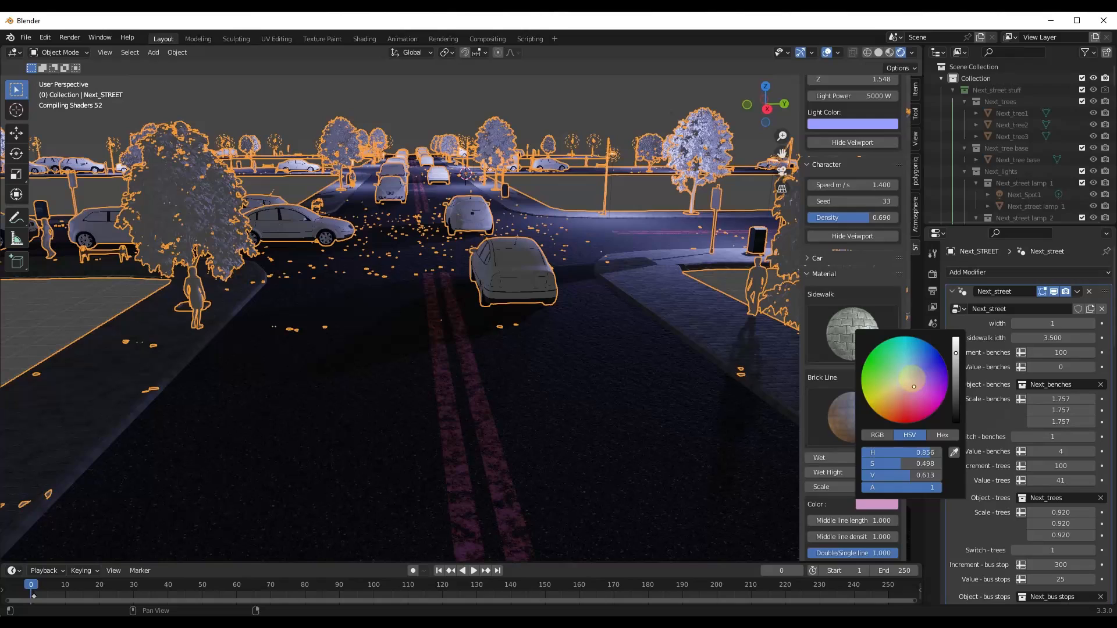
drag(914, 387, 904, 376)
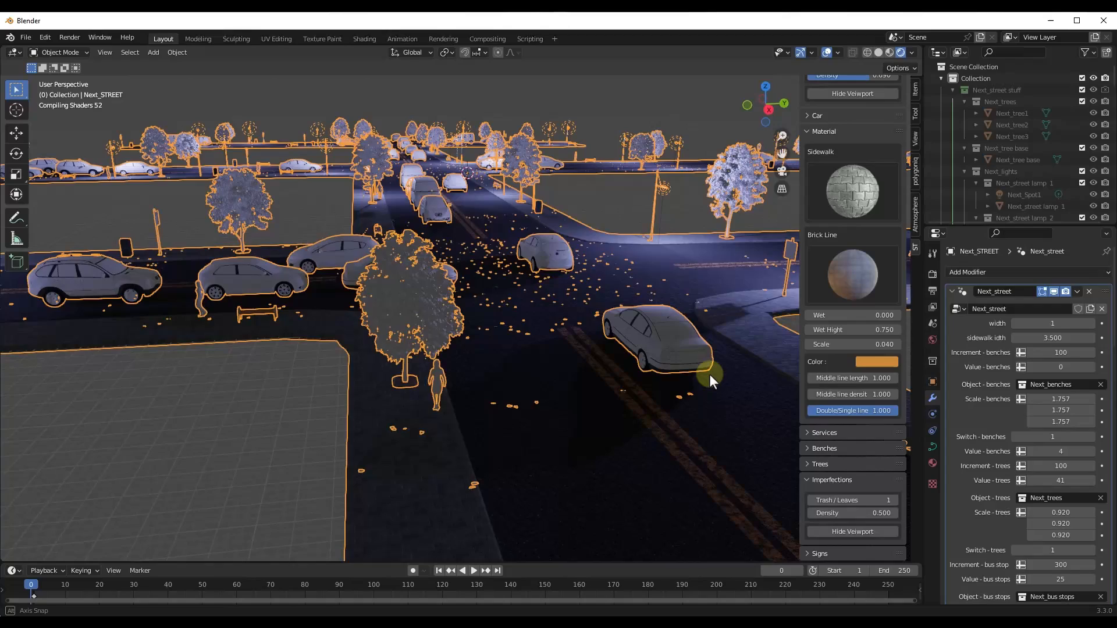
Lower the Imperfections fallen-leaf density from 0.500 to 0.390 while orbiting the street view.
drag(712, 381, 507, 331)
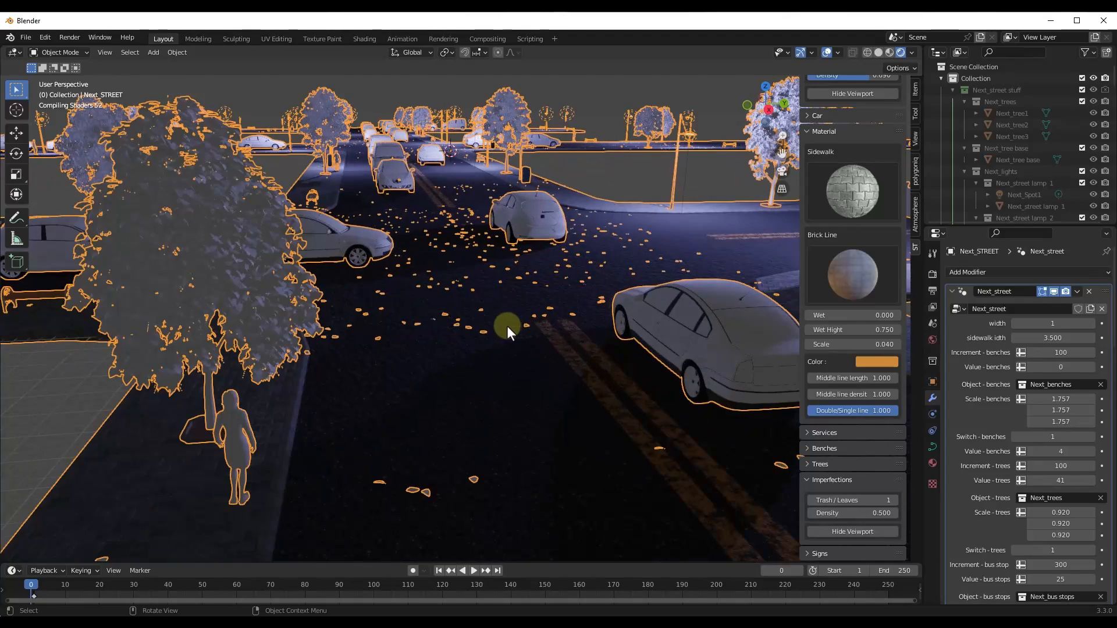
drag(505, 331, 492, 324)
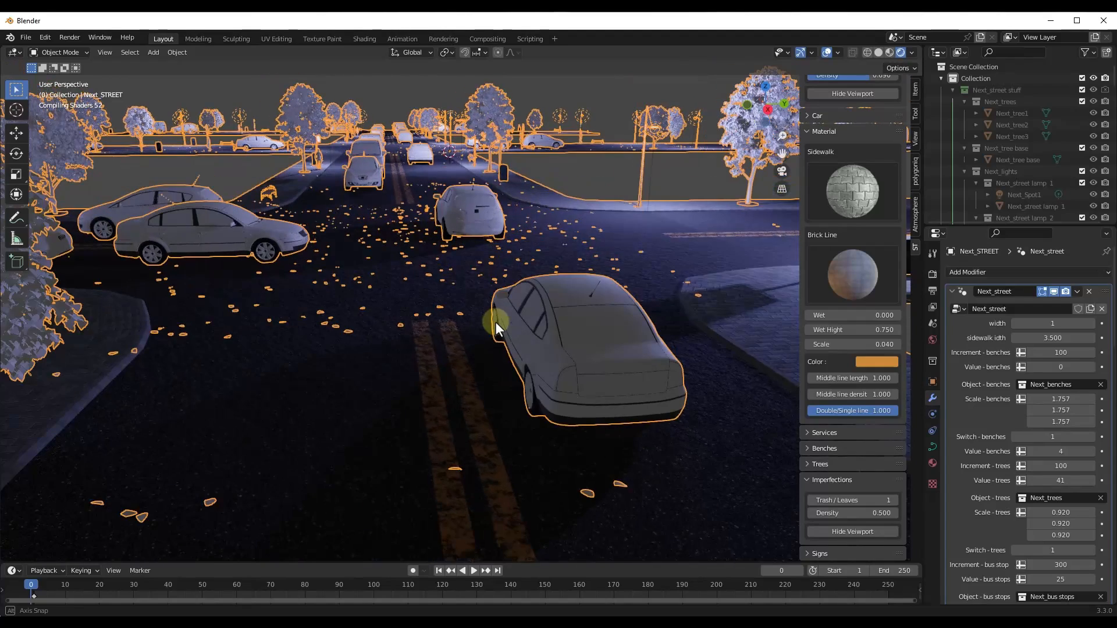
drag(498, 327, 363, 153)
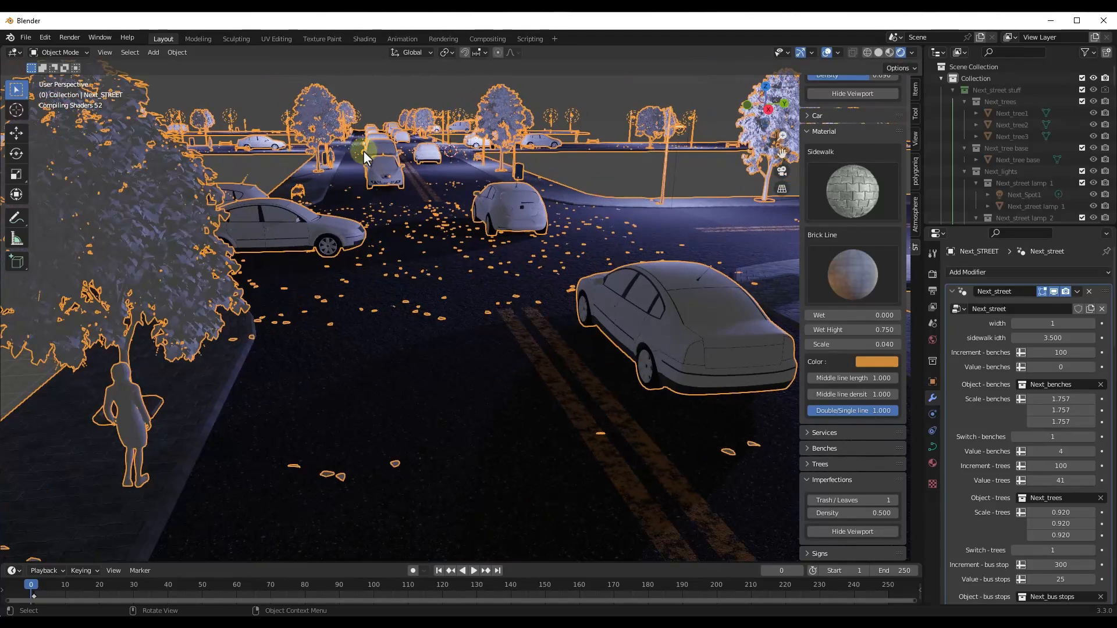
mouse_move(505, 306)
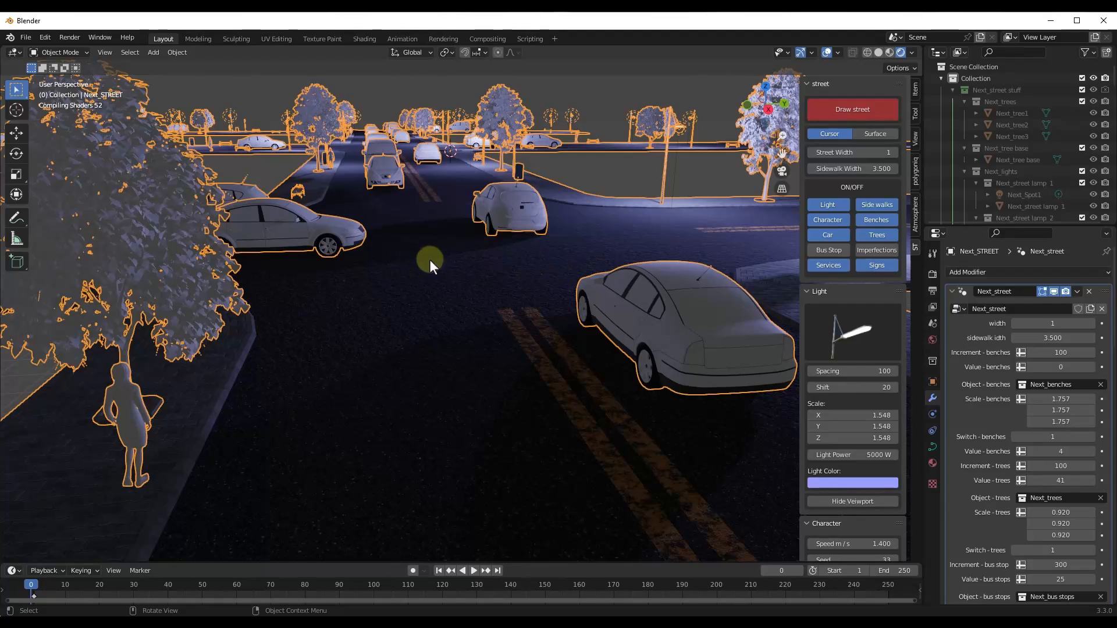
mouse_move(339, 245)
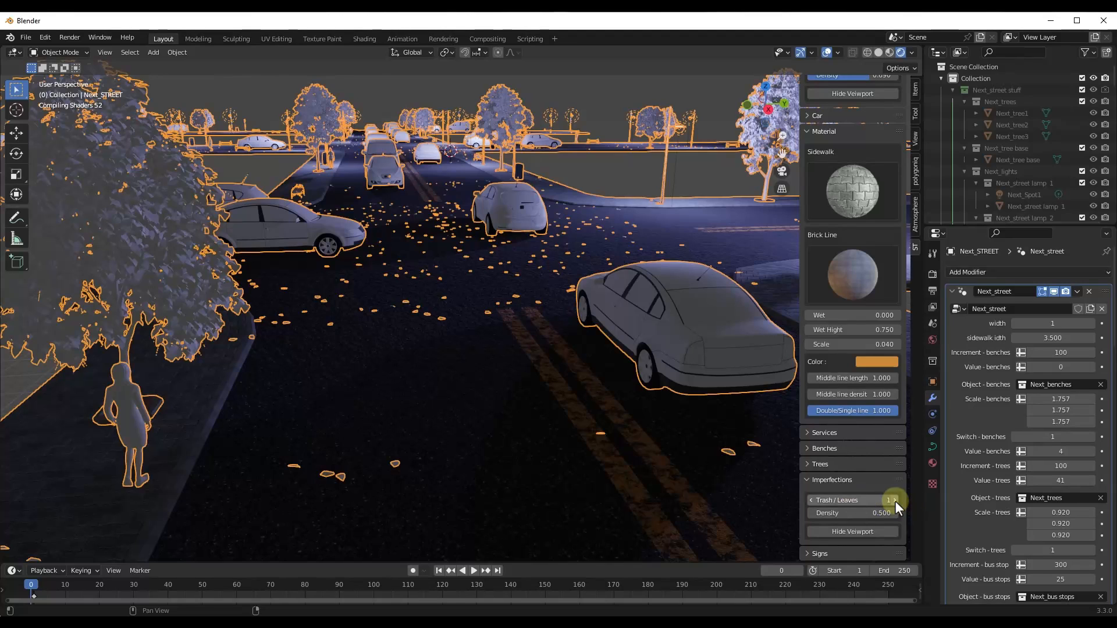
mouse_move(865, 513)
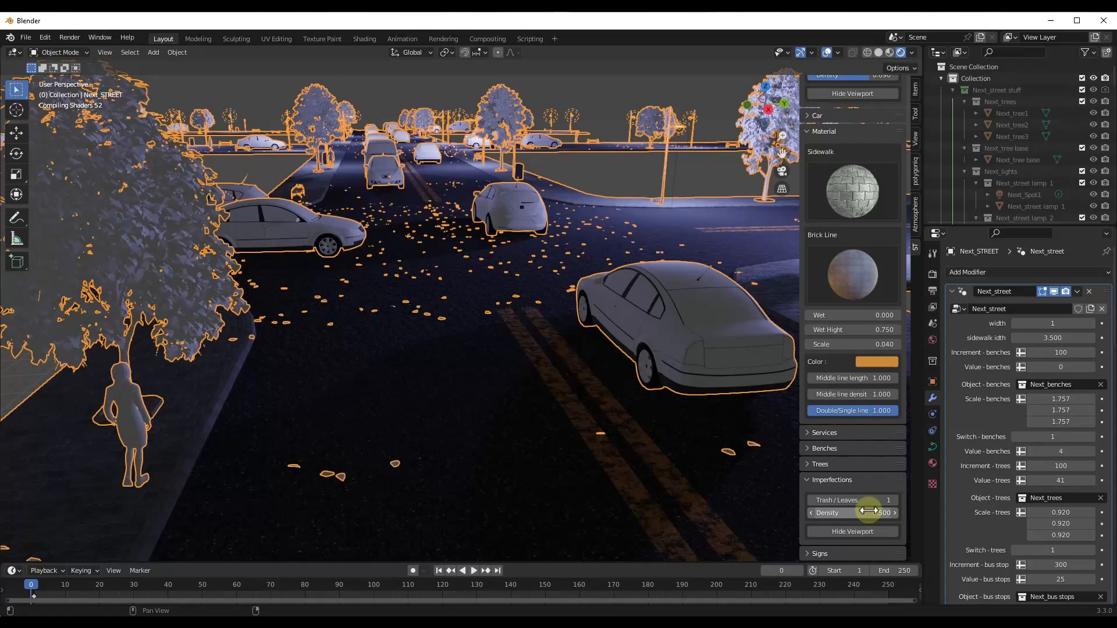
drag(862, 511, 873, 512)
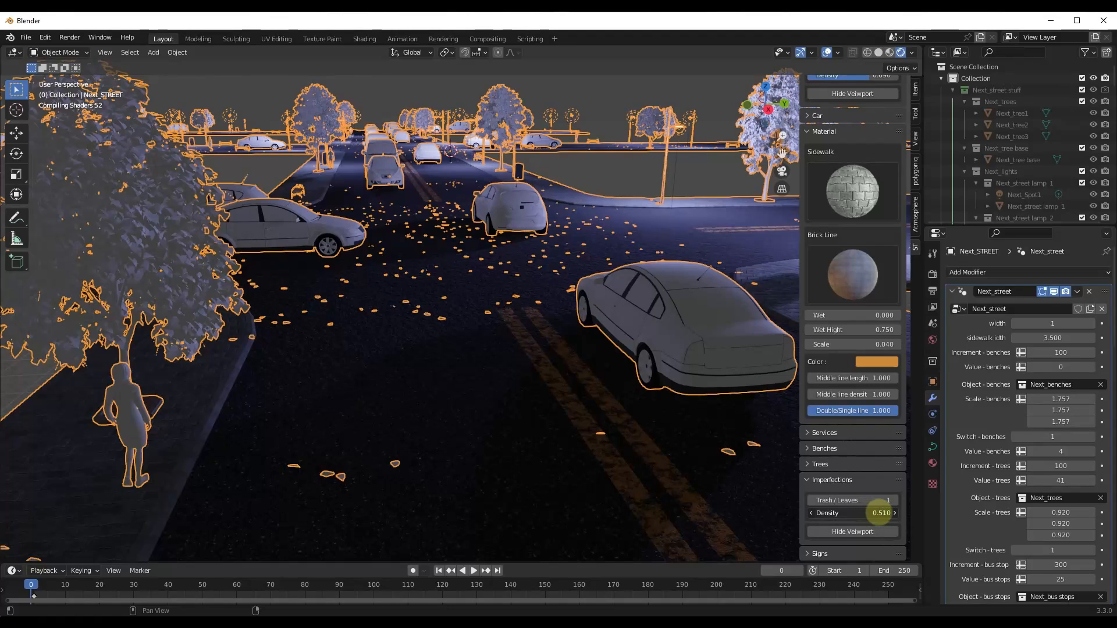
drag(883, 513, 862, 513)
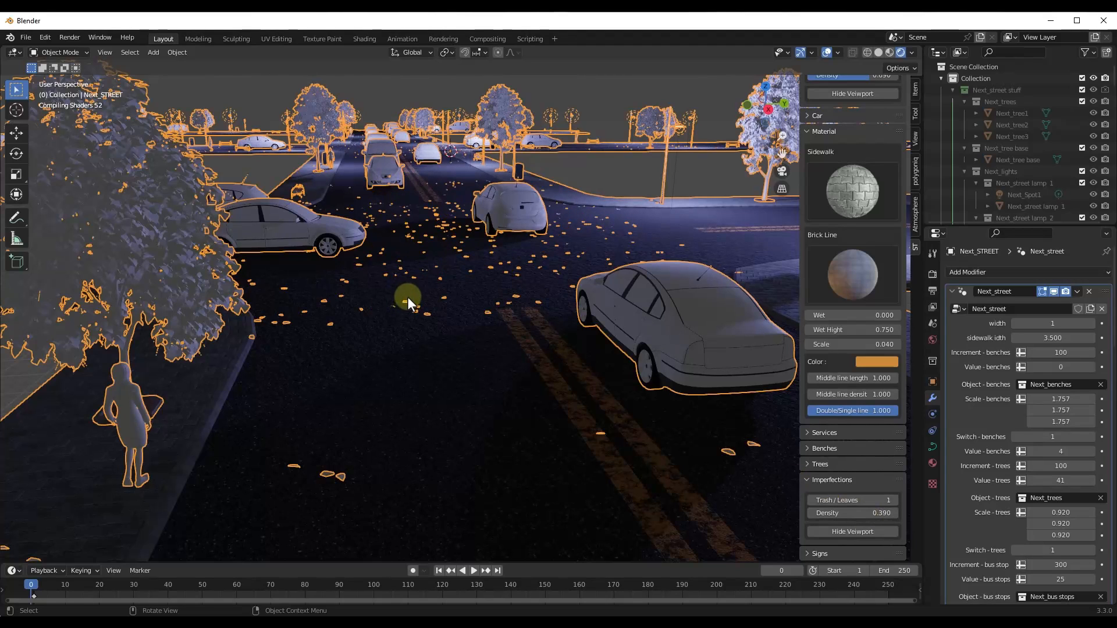
drag(413, 299, 427, 256)
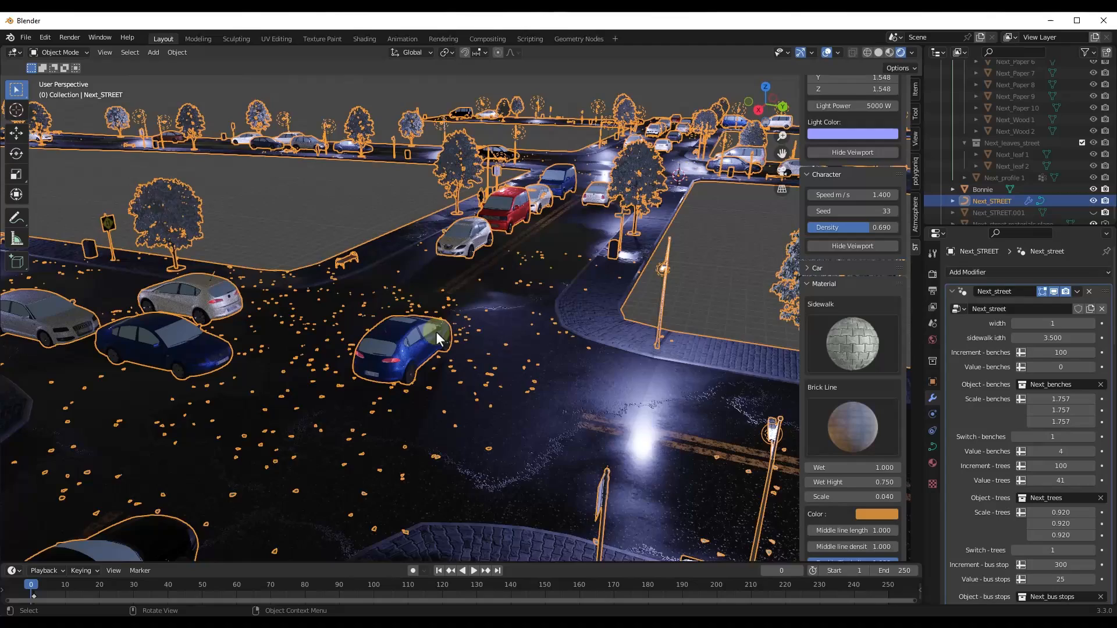
Set the wet puddle pattern's scale to 0.44 and wet height to 0.85.
drag(428, 320, 784, 485)
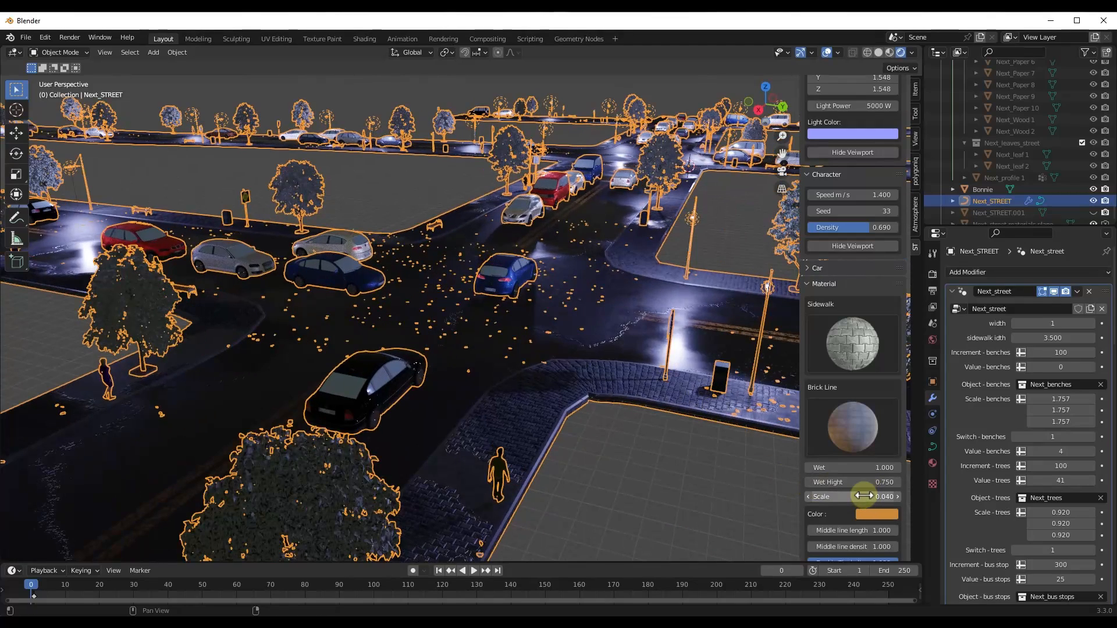
drag(841, 496, 883, 496)
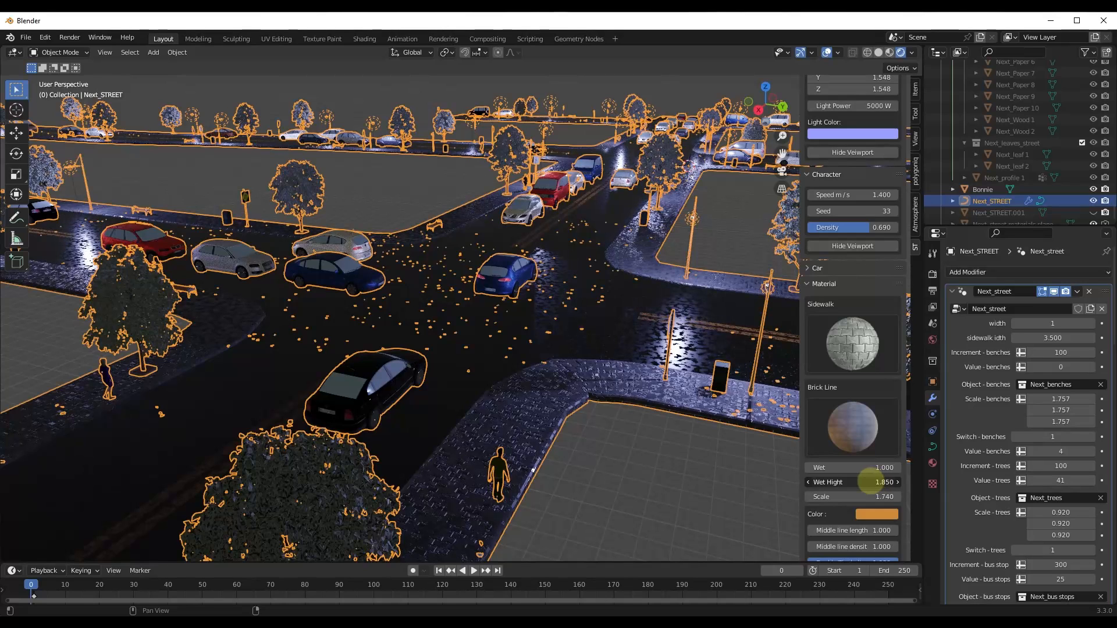
drag(886, 482, 862, 482)
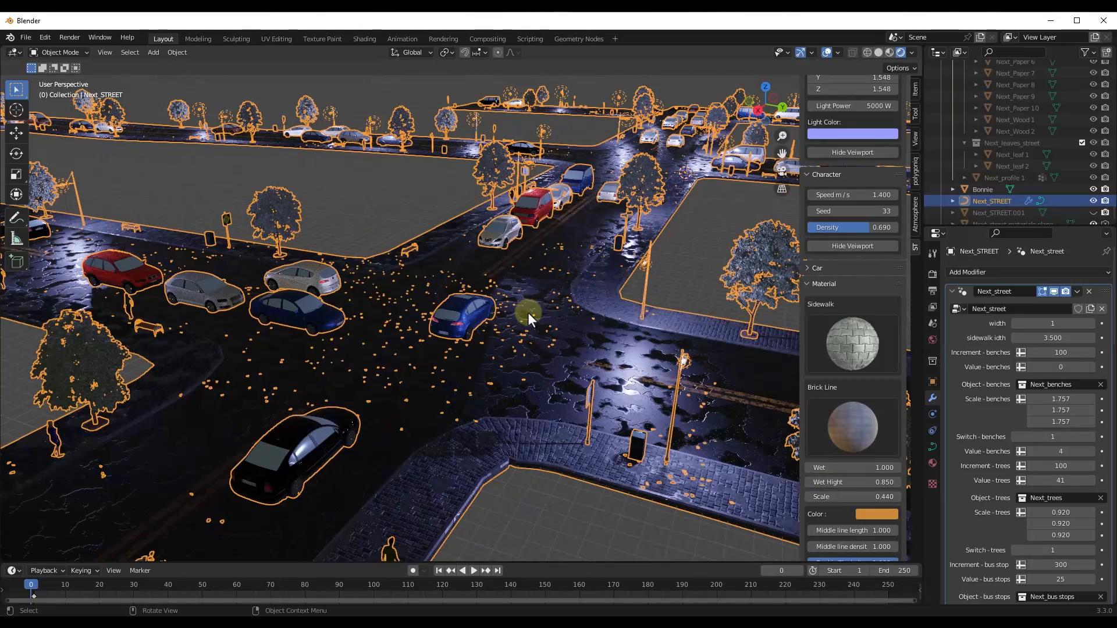
mouse_move(943, 321)
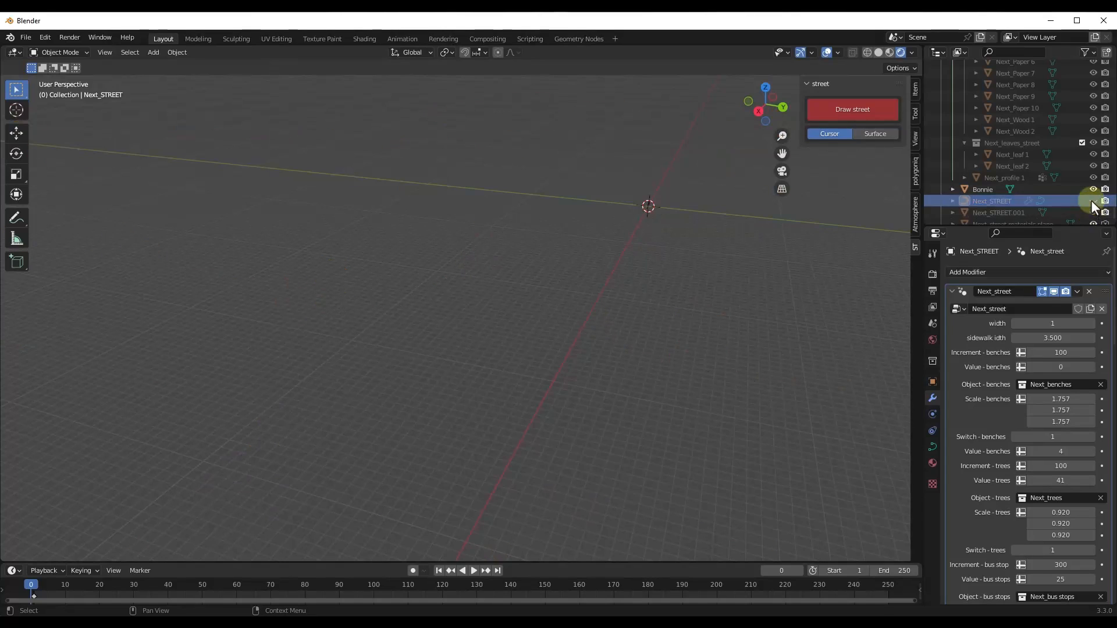
Unhide the Next_STREET object in the Outliner so the roads show again.
click(851, 109)
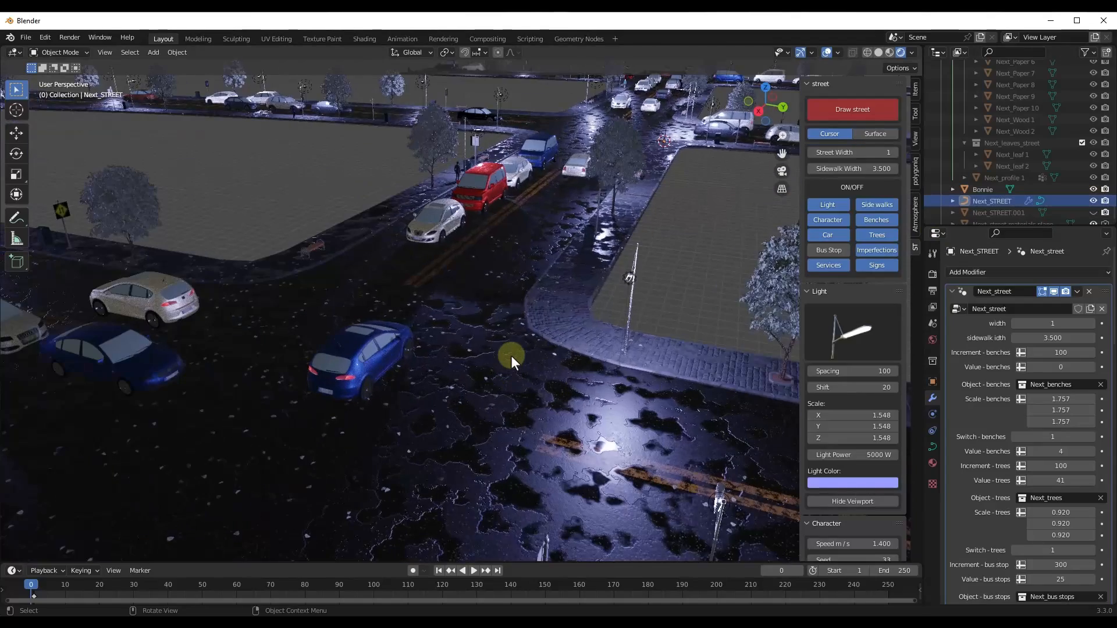
drag(513, 356, 524, 354)
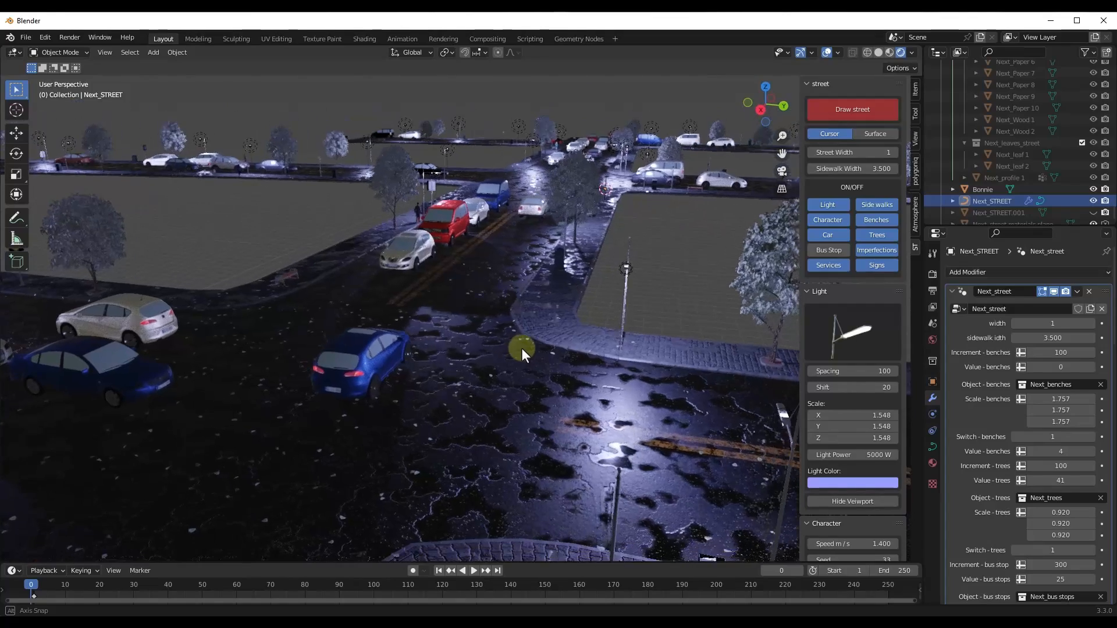
drag(524, 355, 684, 257)
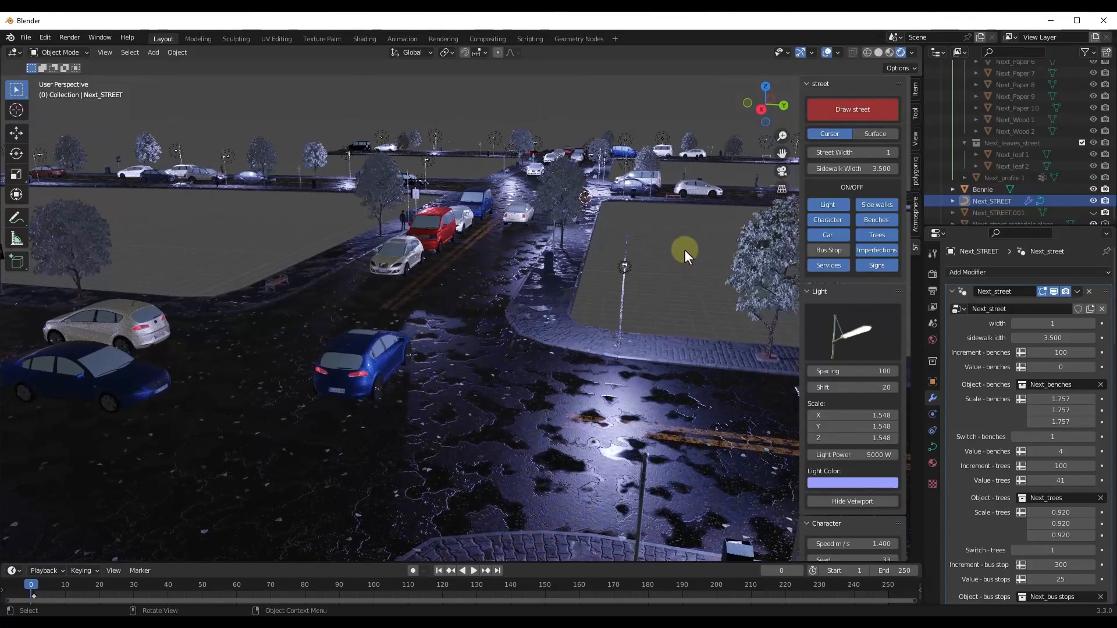
drag(684, 256, 520, 235)
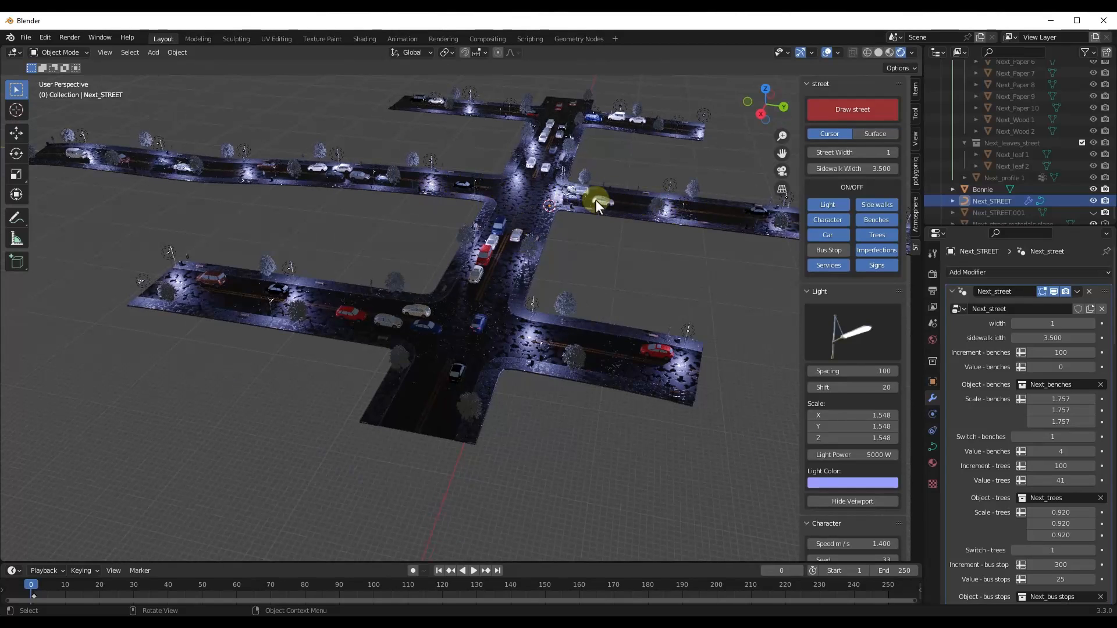
drag(594, 207, 534, 327)
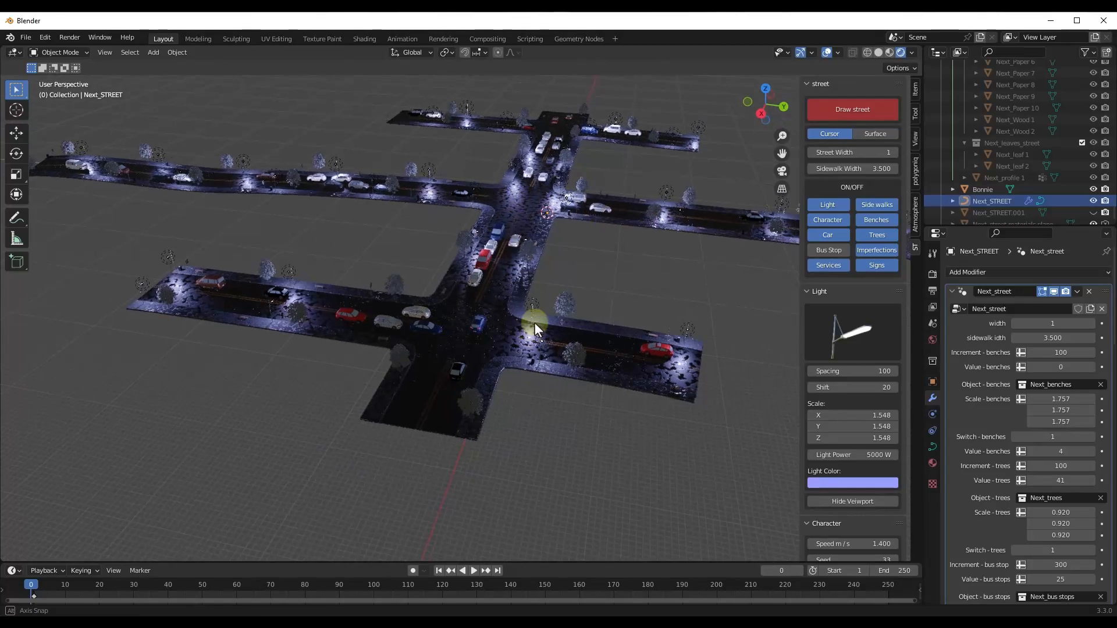